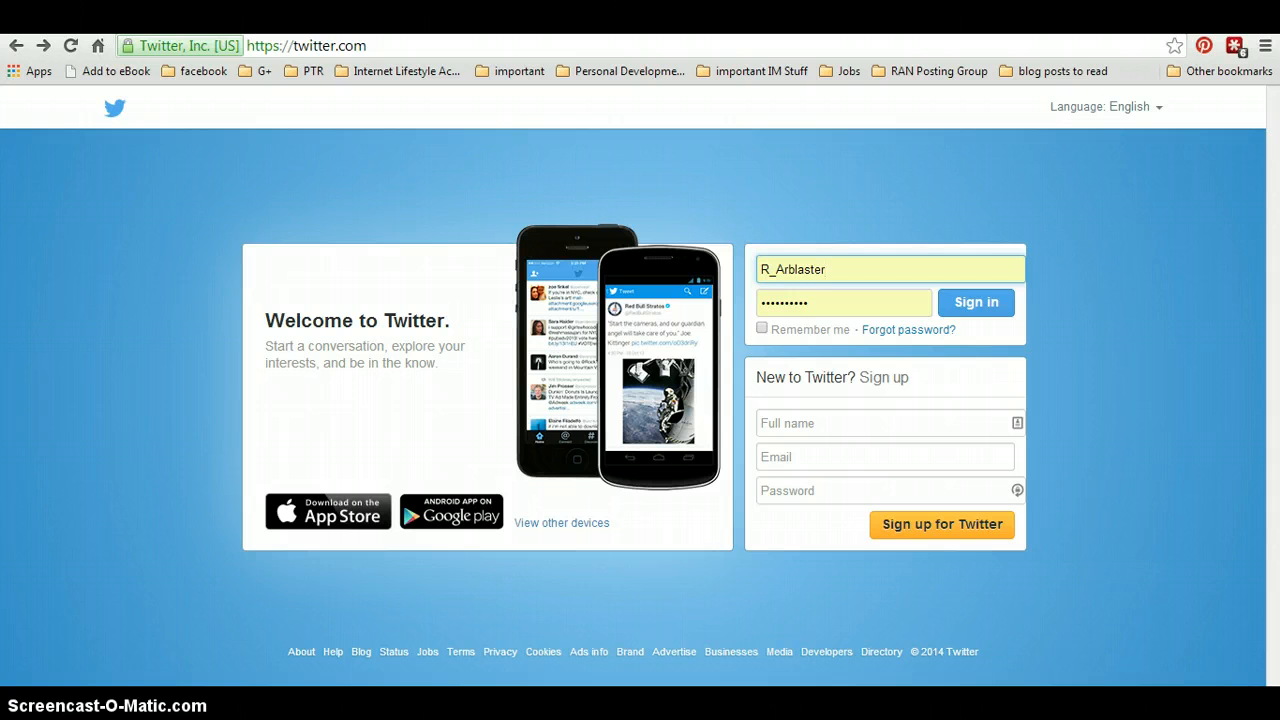
mouse_move(261, 672)
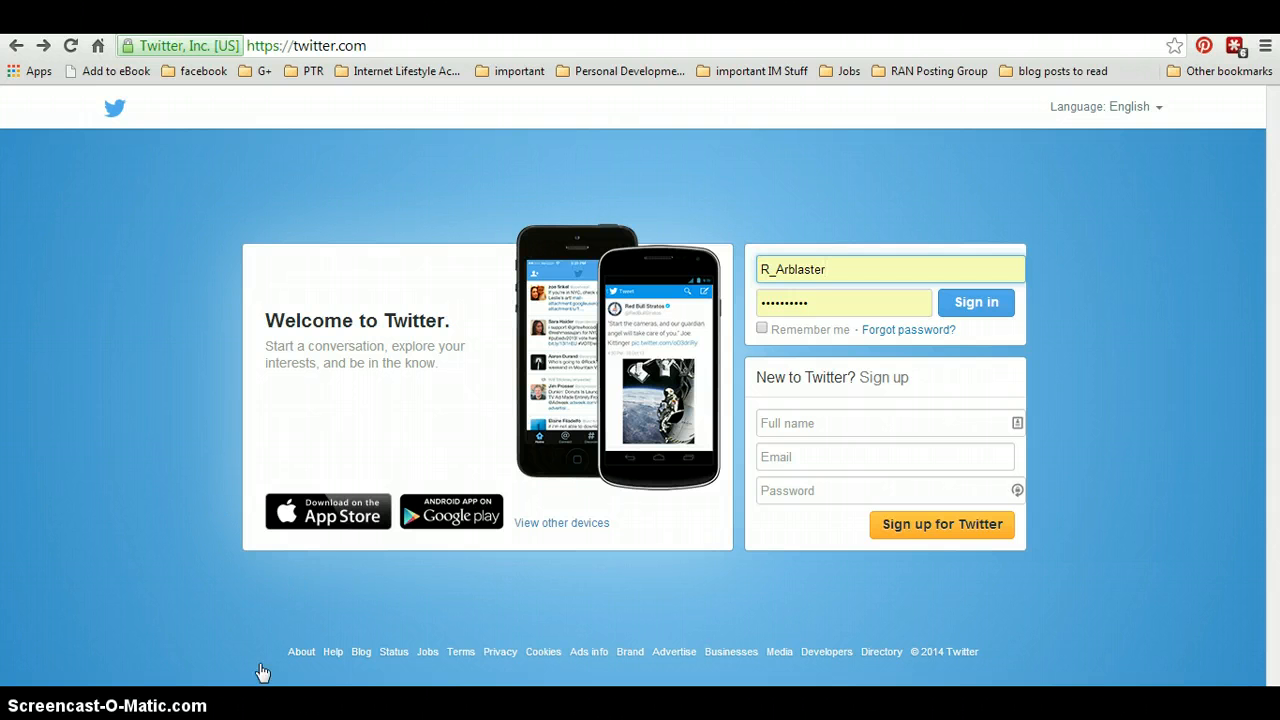
mouse_move(782, 246)
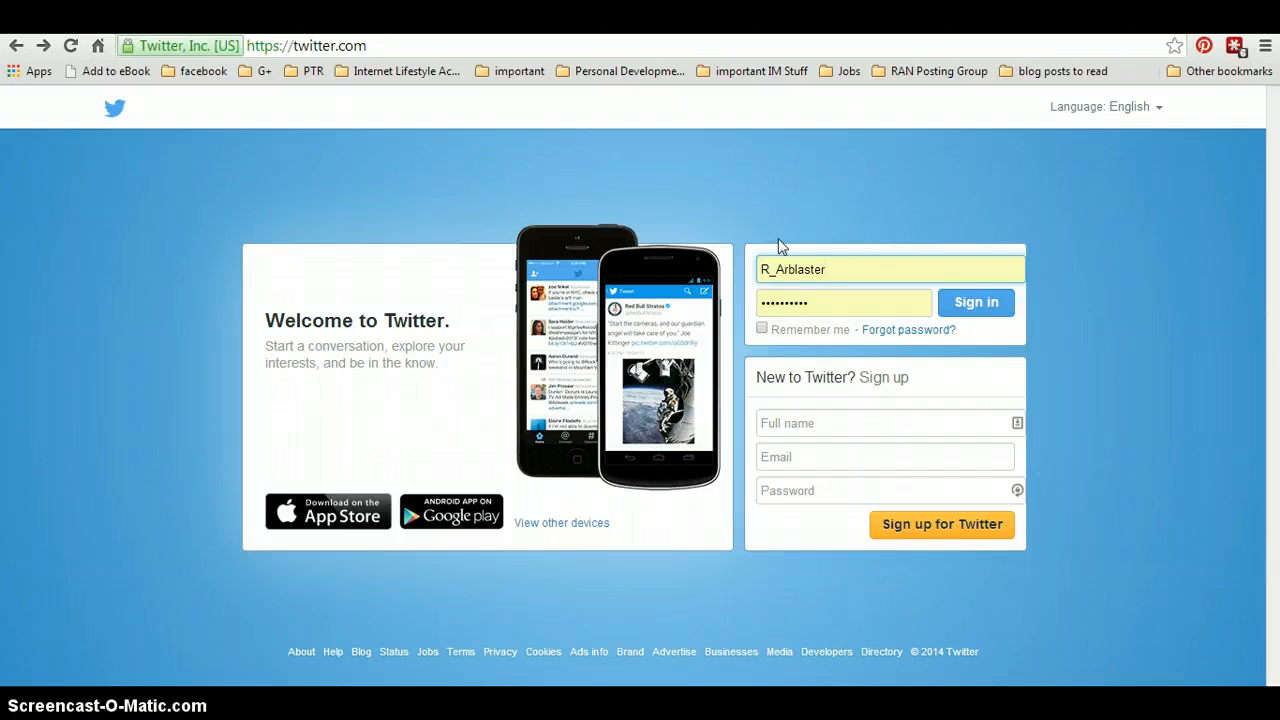
Step: Start a new account with 'Sign up for Twitter' on the welcome page
left_click(890, 269)
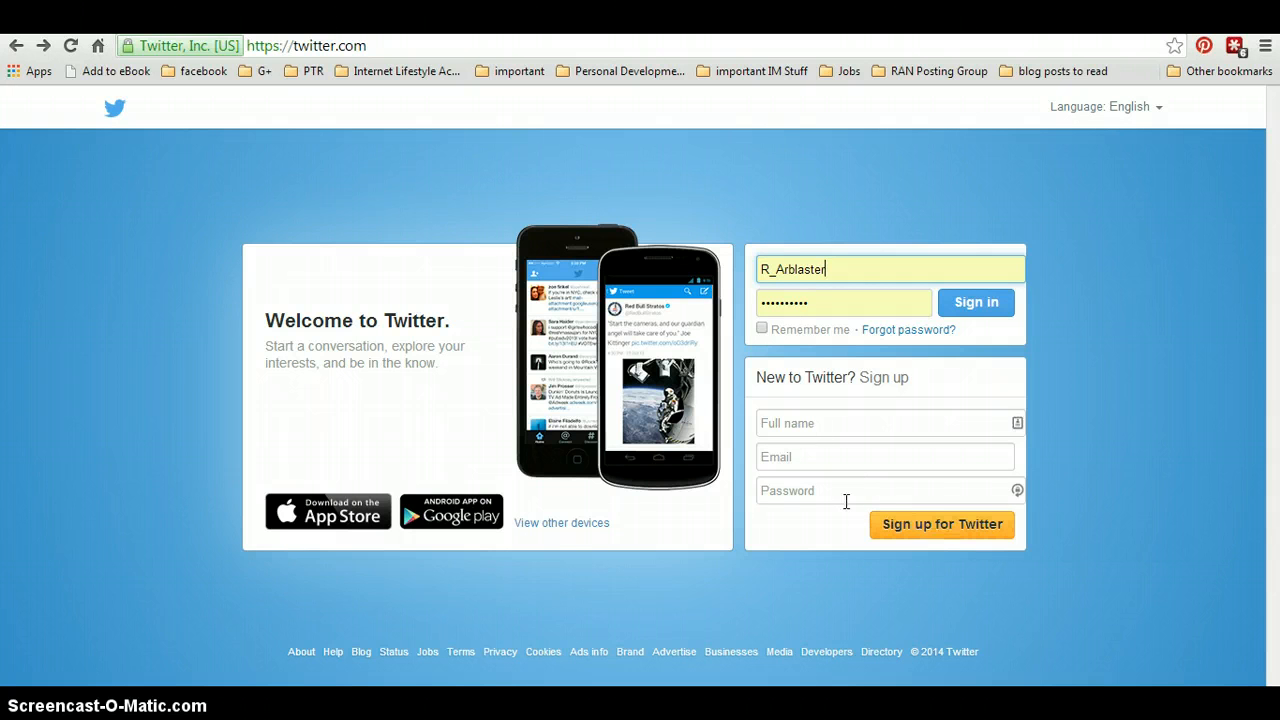
left_click(941, 524)
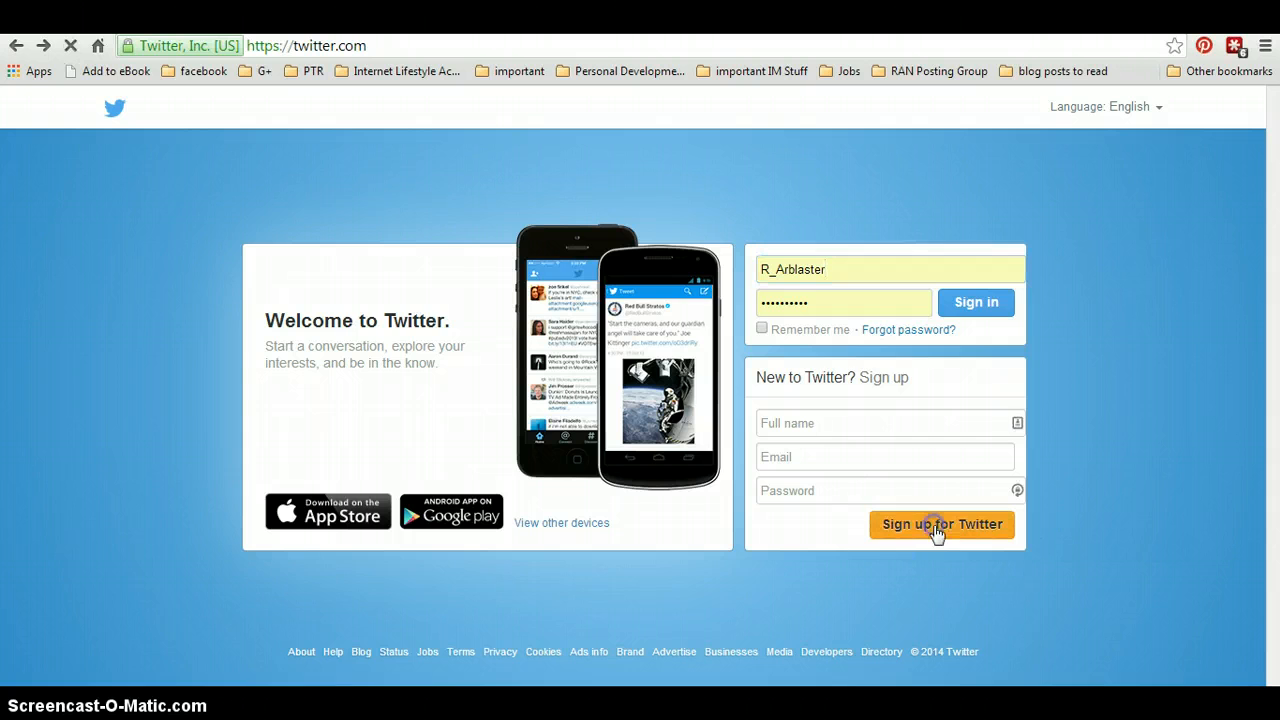
left_click(941, 524)
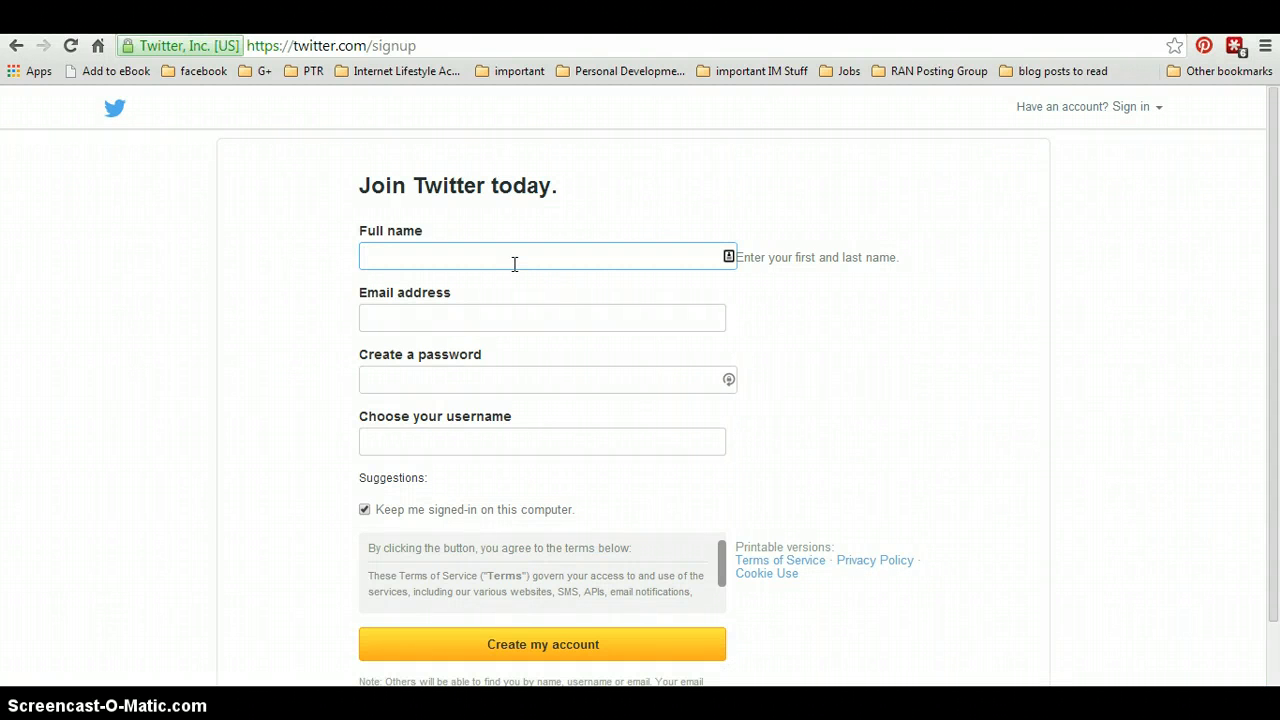
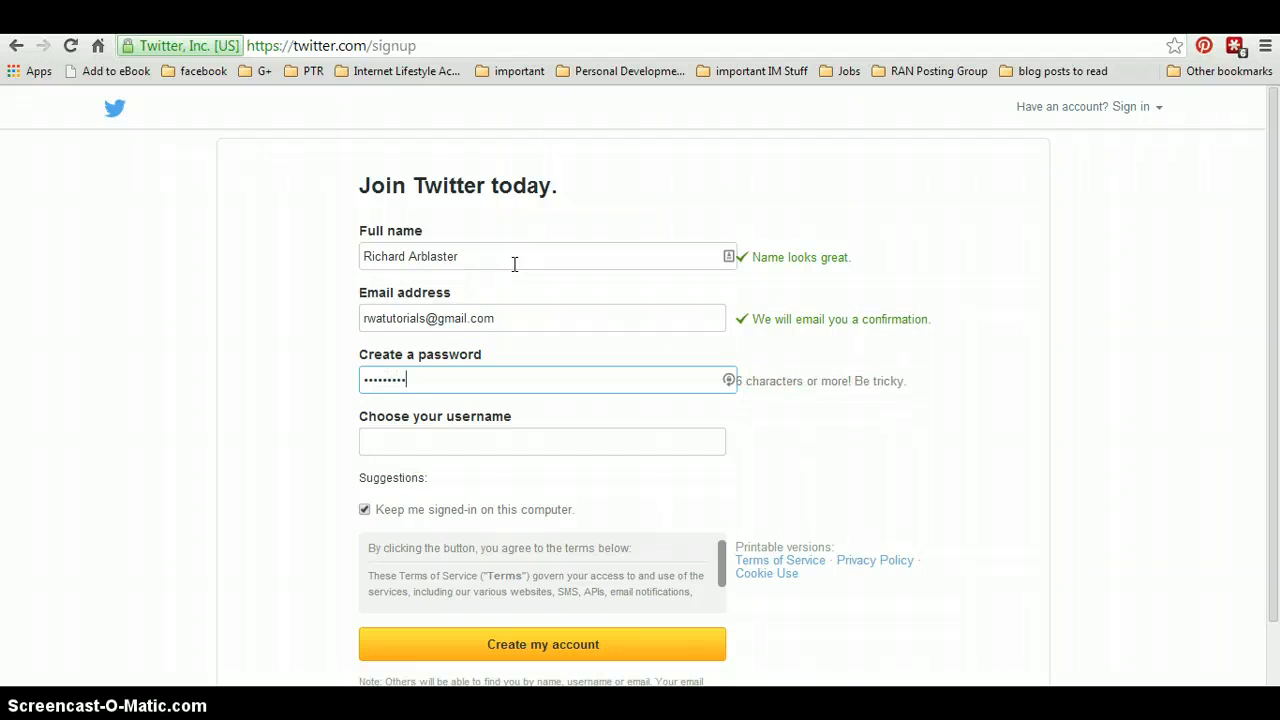
left_click(542, 441)
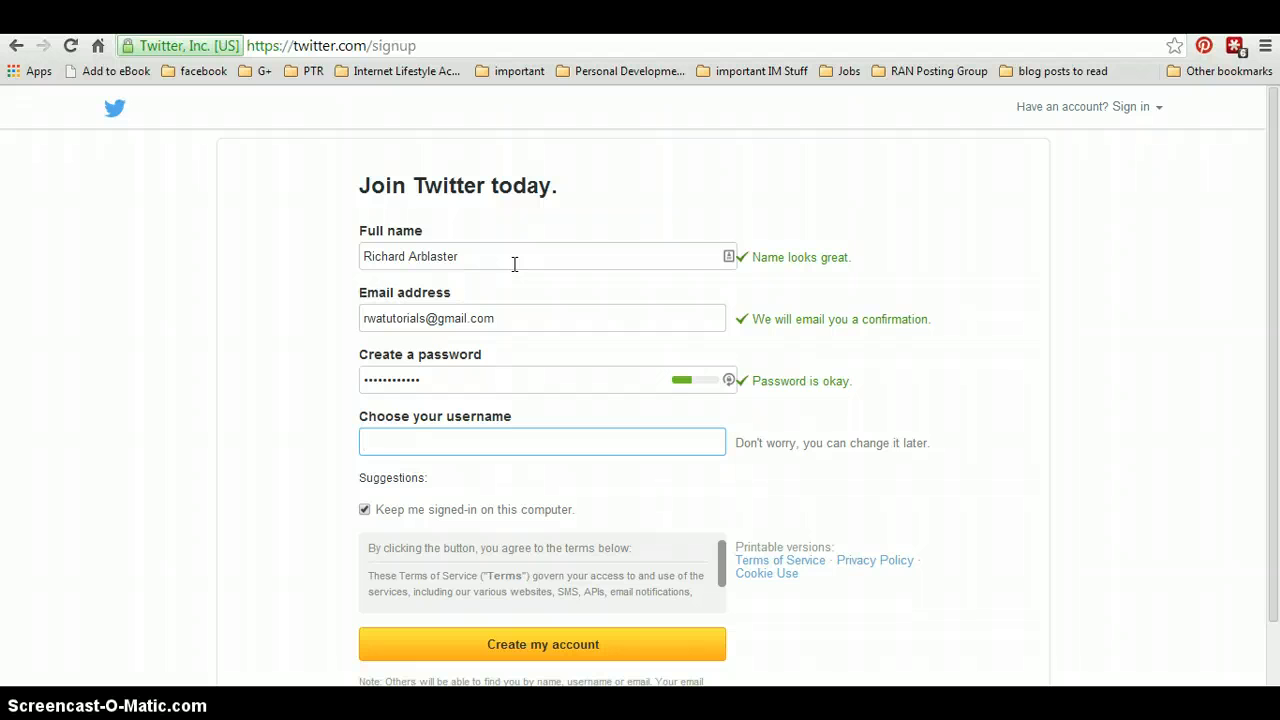
Step: Enter the username bbincentive and create the account
left_click(542, 441)
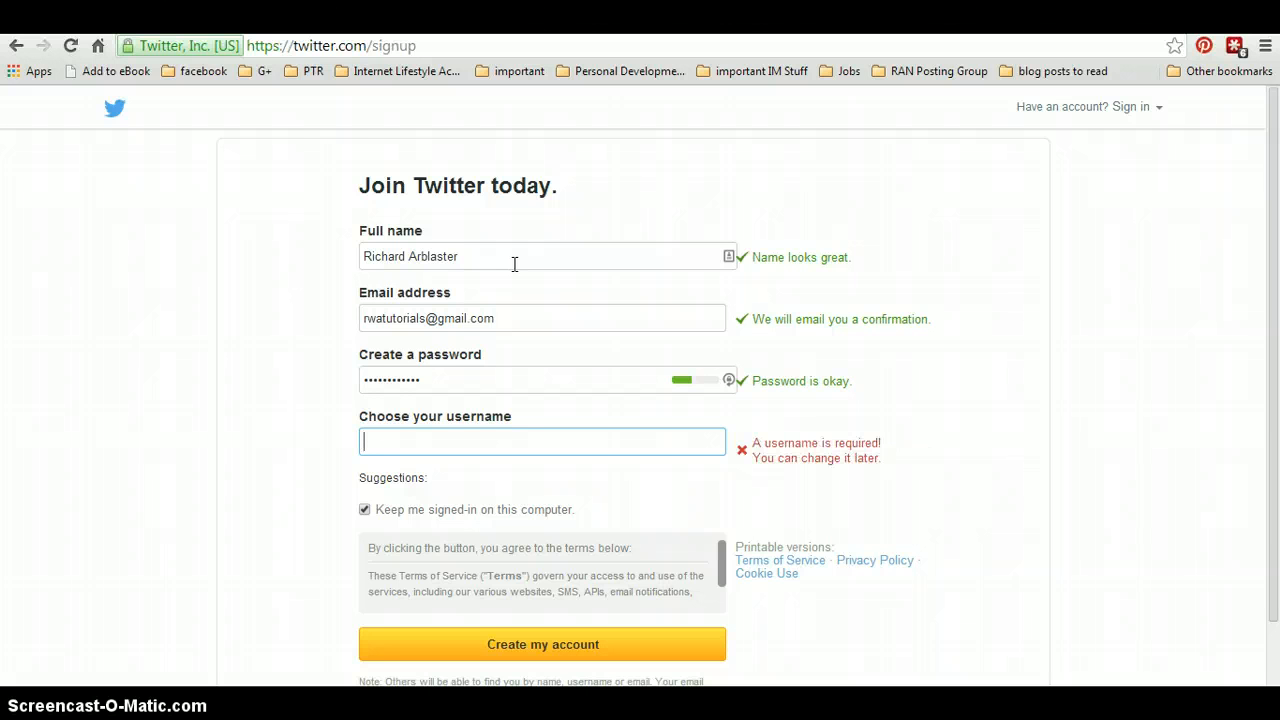
type("bbincentive")
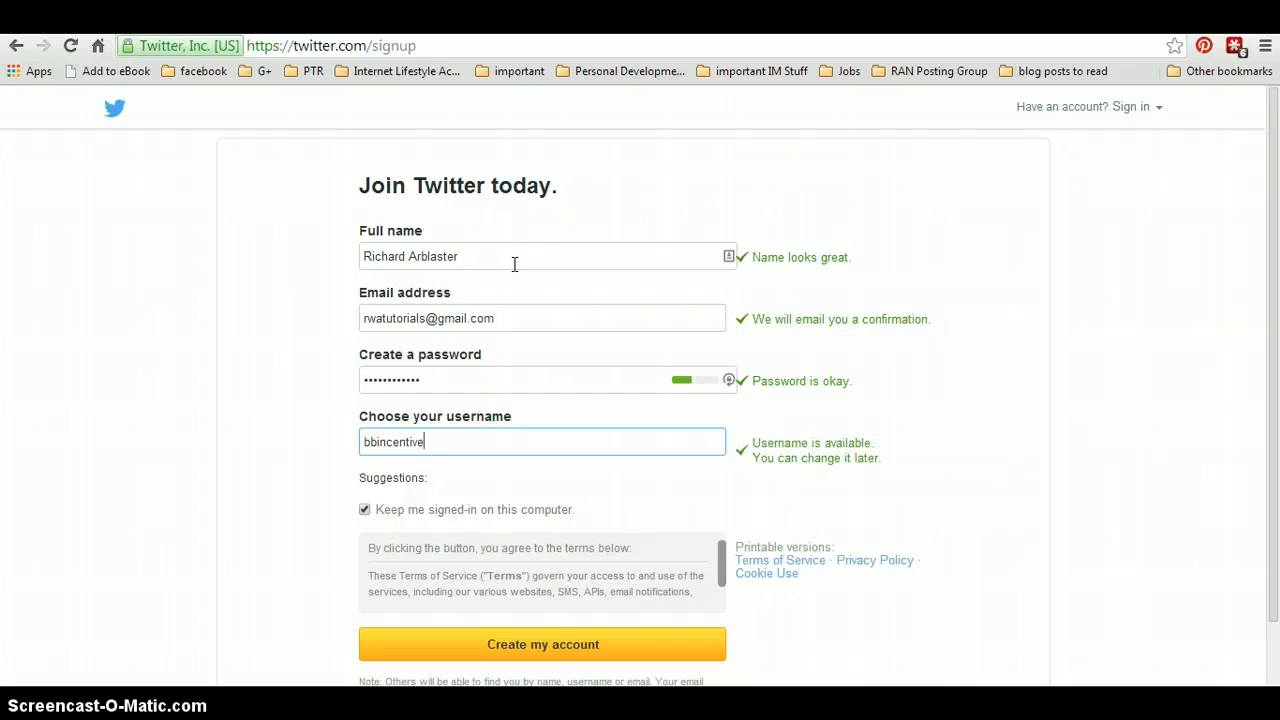
mouse_move(1136, 420)
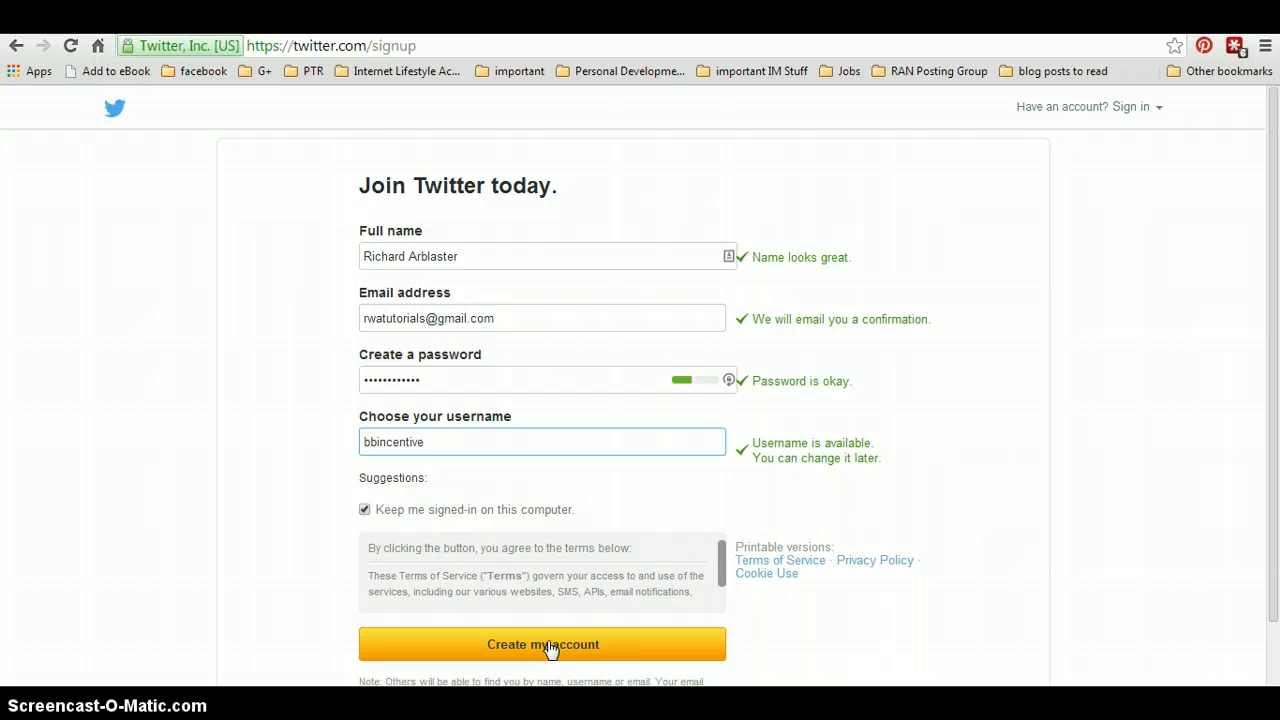
left_click(543, 644)
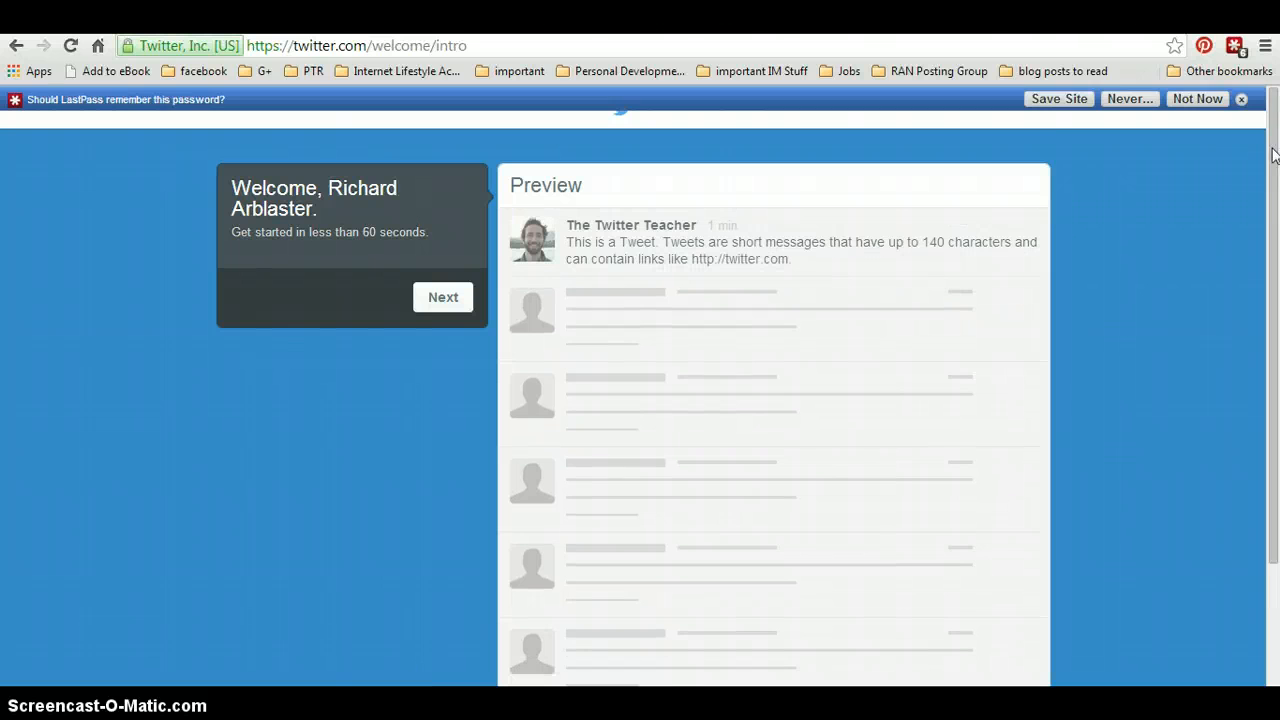
Step: Decline LastPass's offer to save the password and continue past the Welcome panel
left_click(1241, 99)
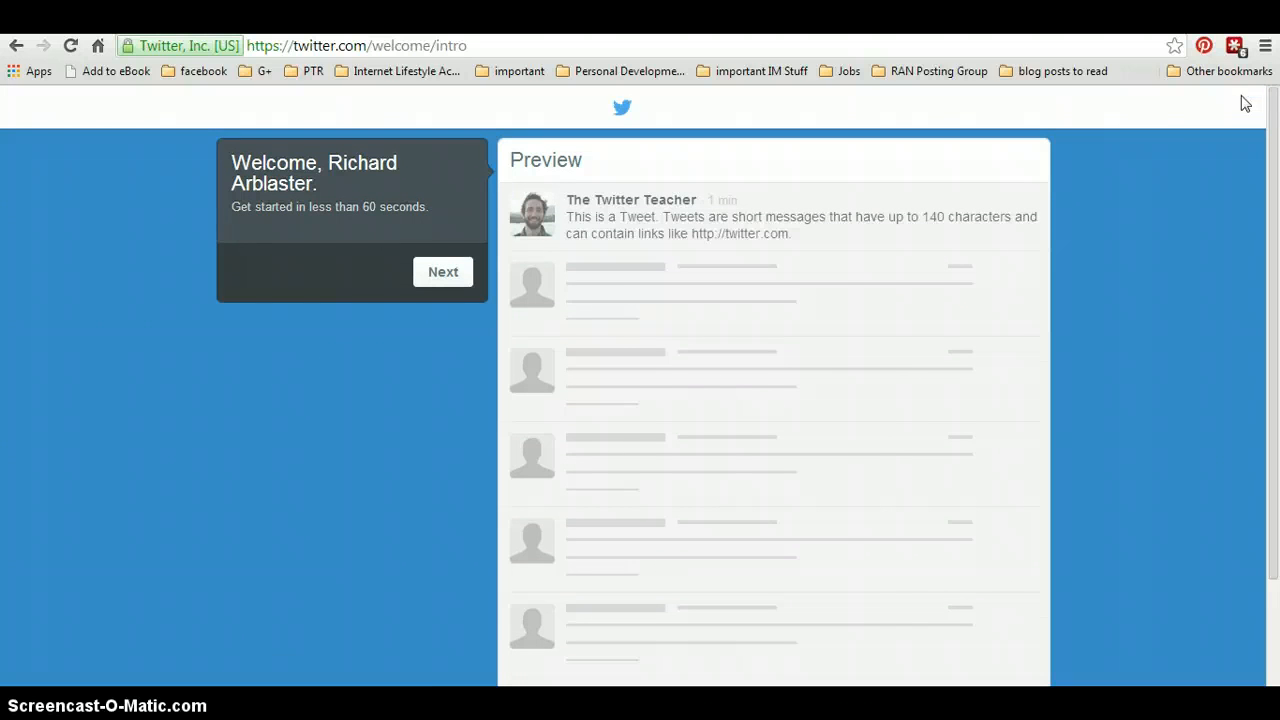
mouse_move(570, 210)
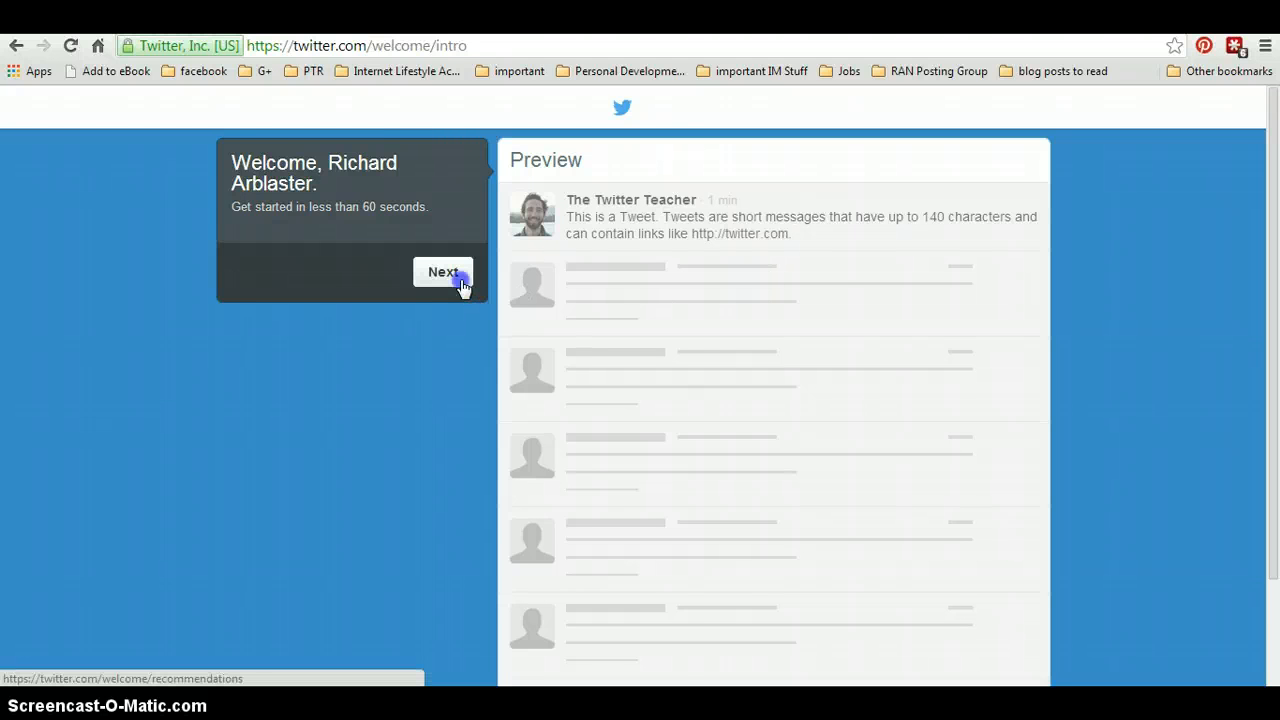
left_click(444, 272)
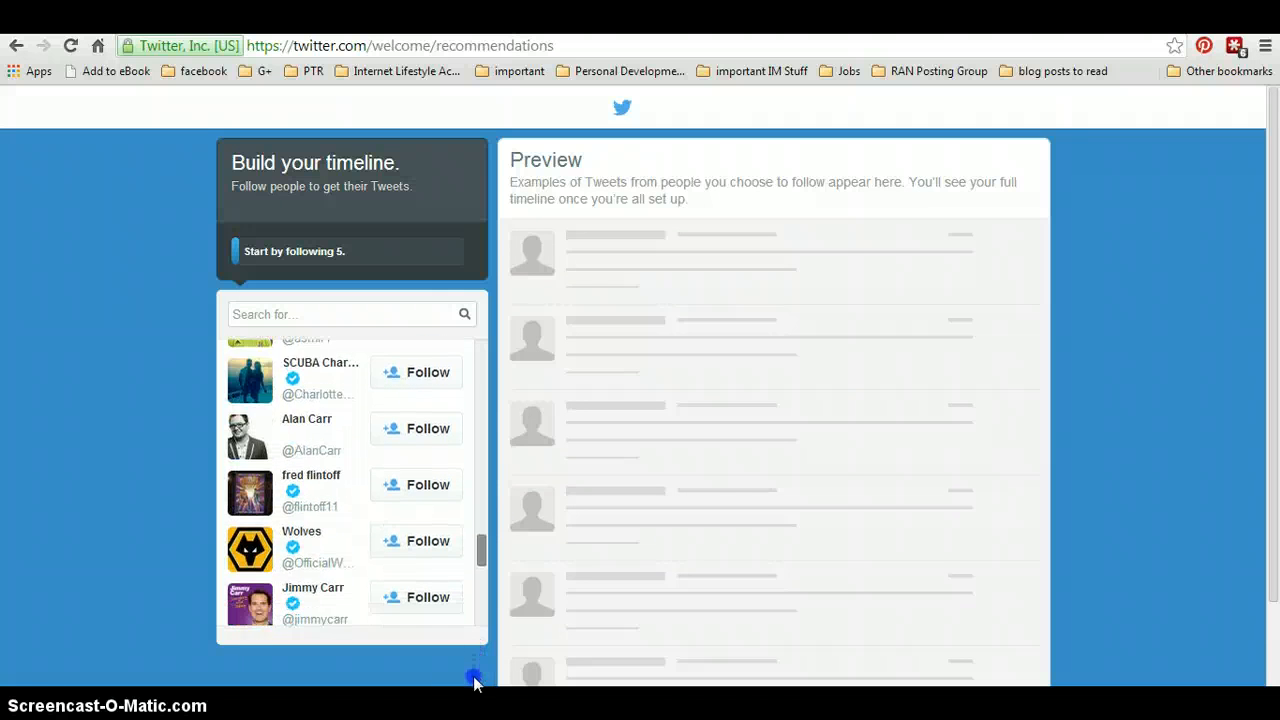
Step: Follow John Bishop, James May and Robbie Williams, then continue to the next step
scroll("down", 3)
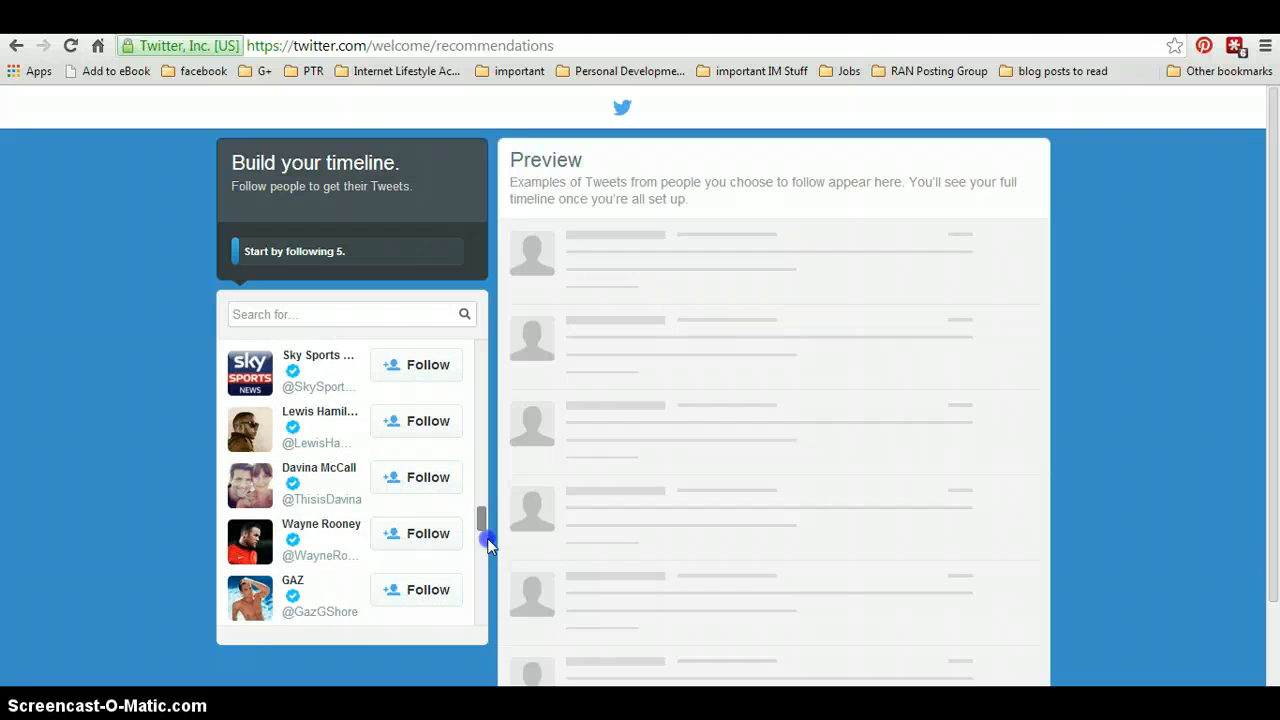
scroll("down", 3)
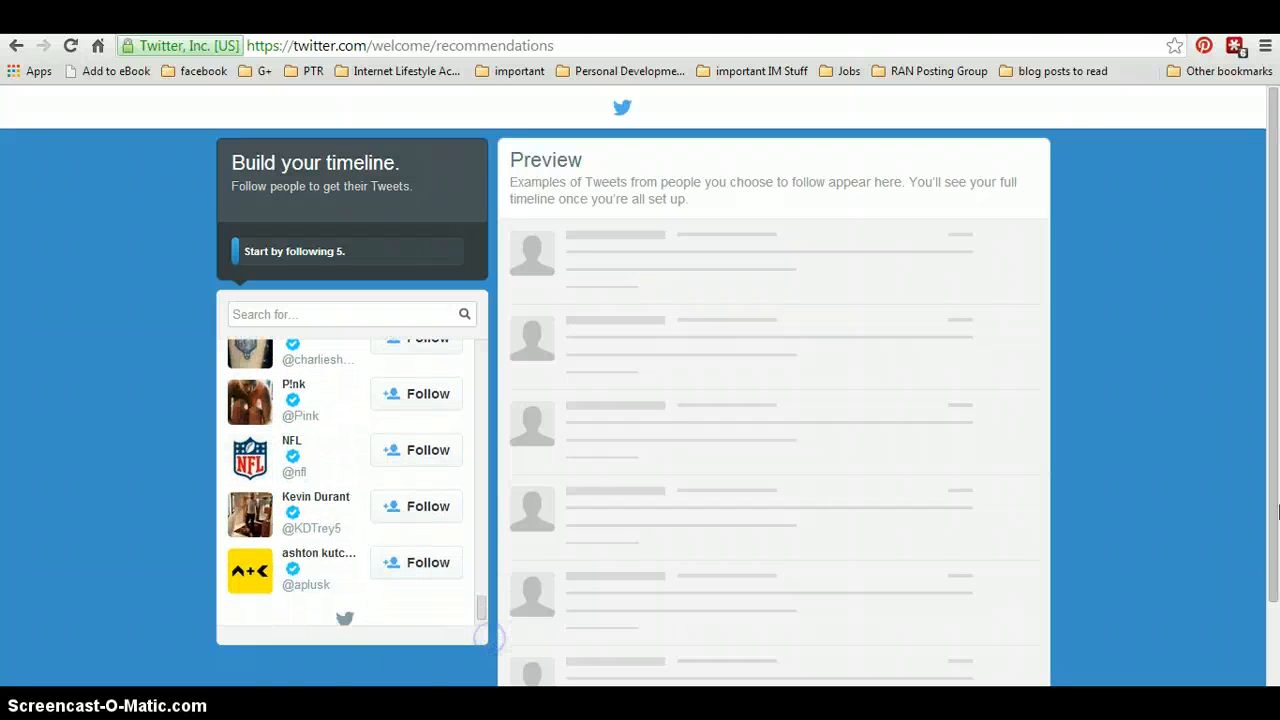
scroll("down", 3)
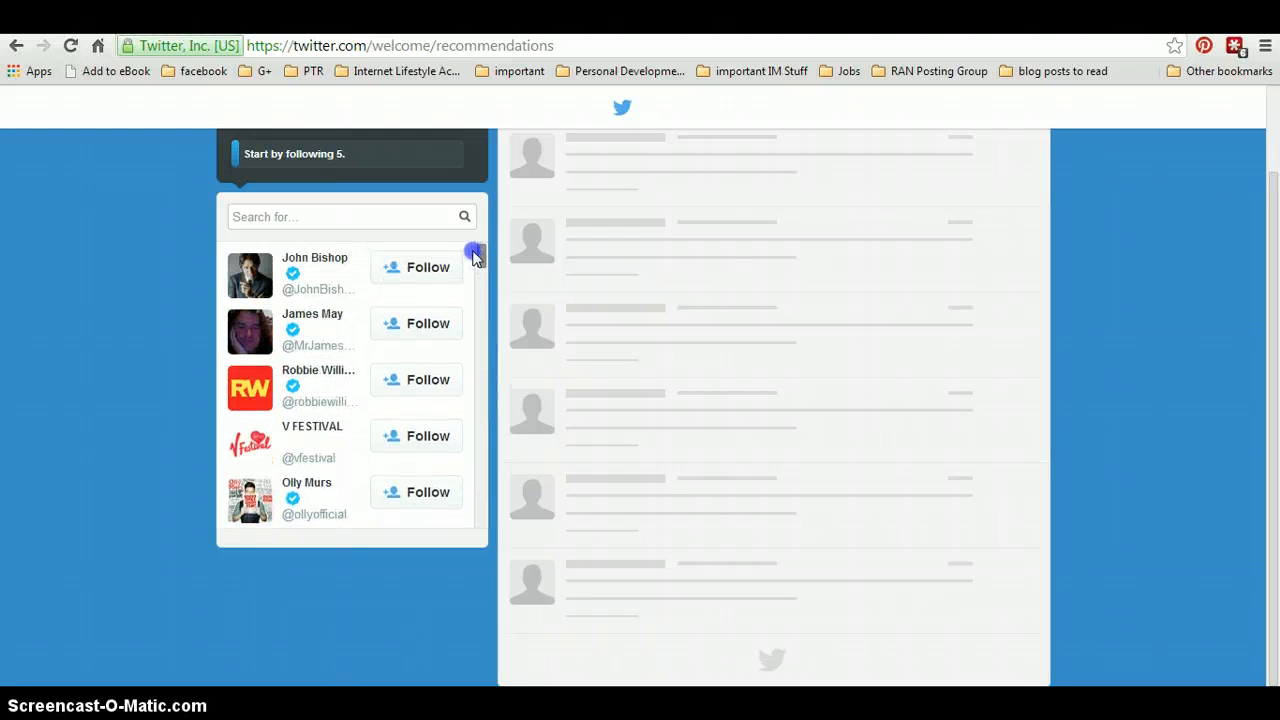
mouse_move(476, 253)
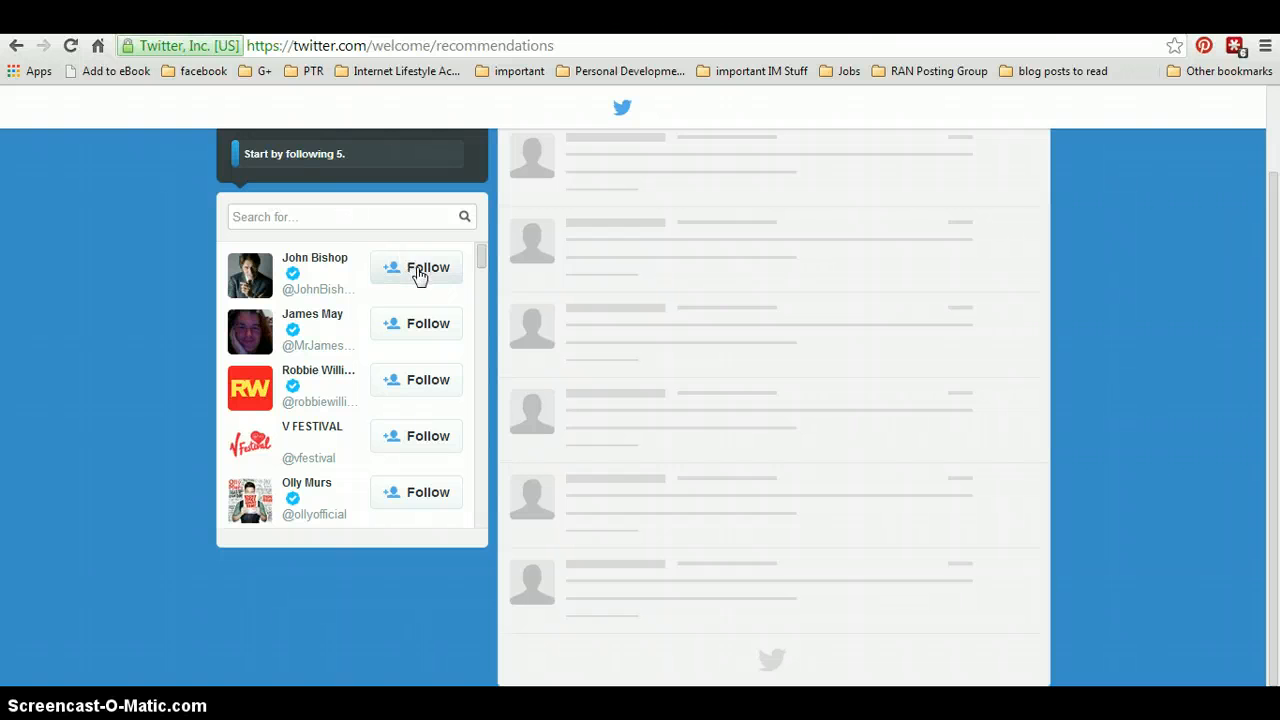
left_click(428, 267)
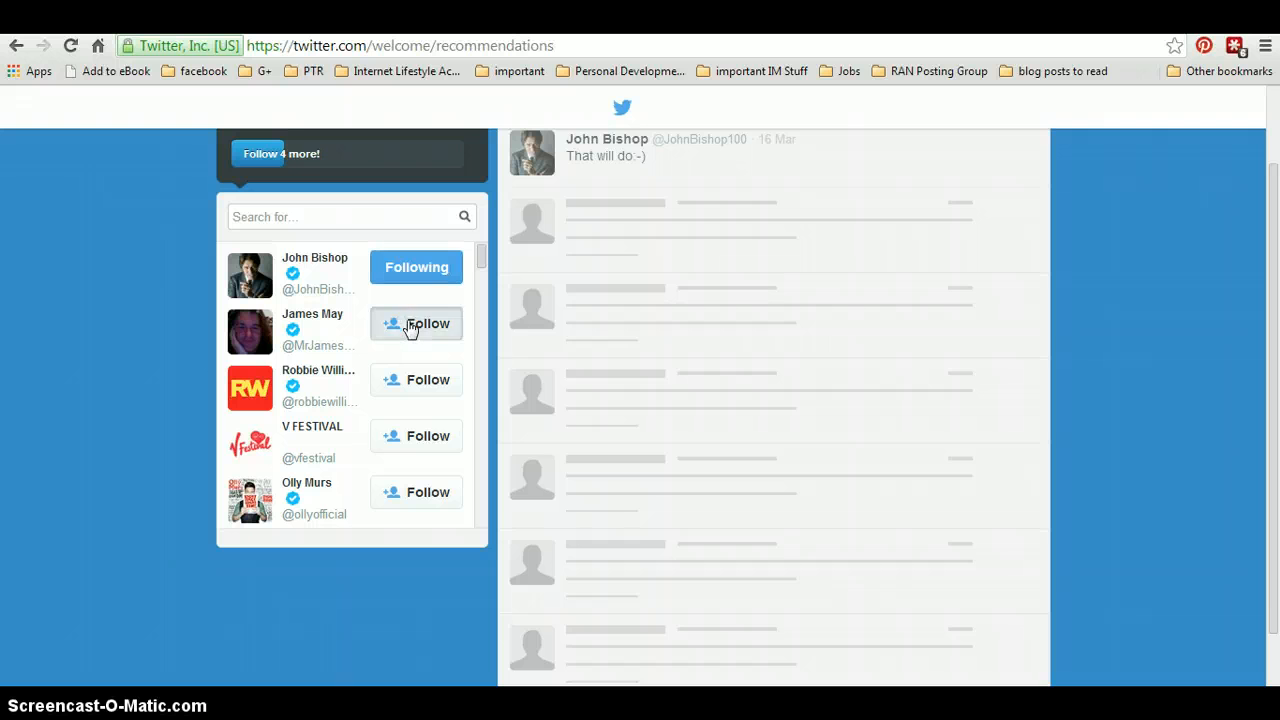
left_click(416, 323)
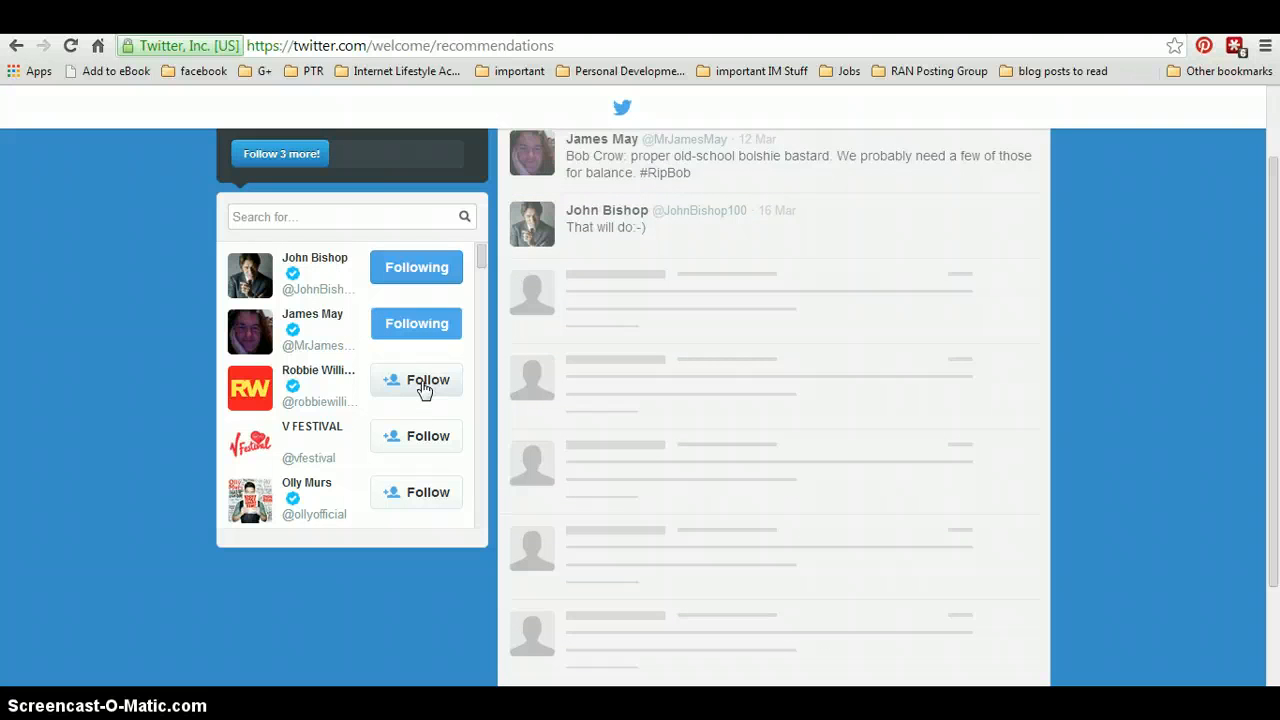
left_click(416, 380)
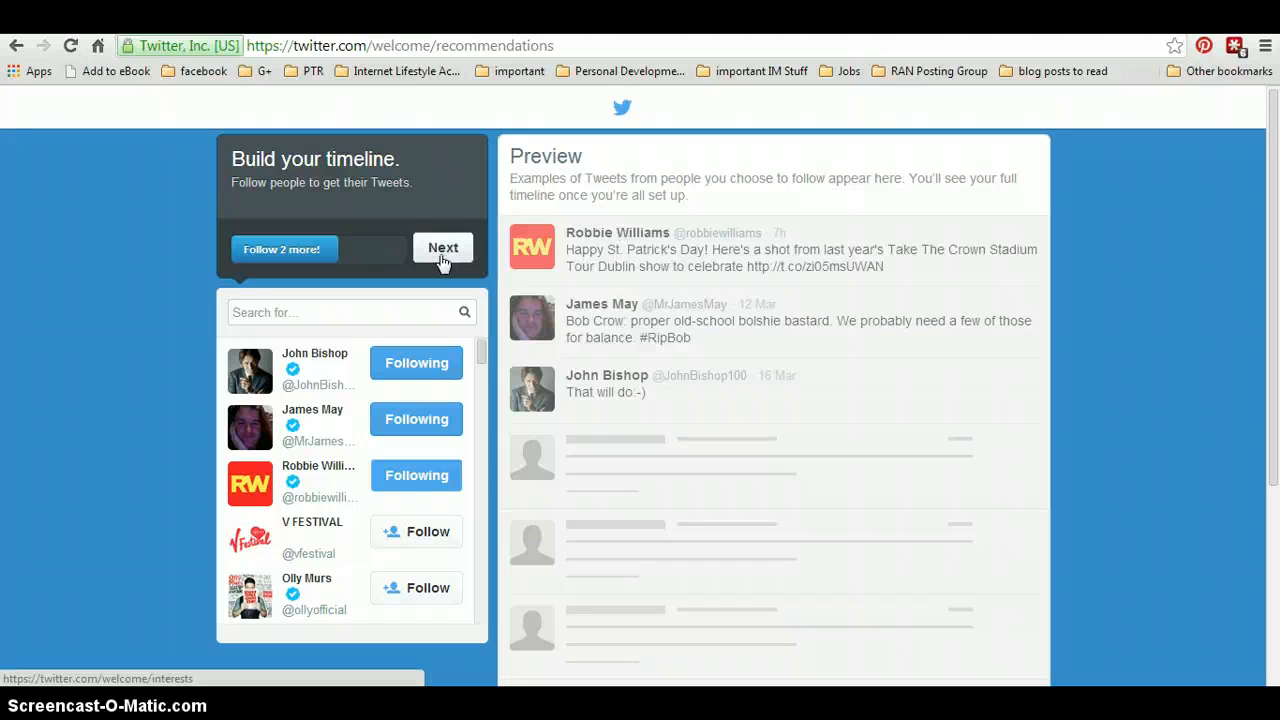
left_click(442, 247)
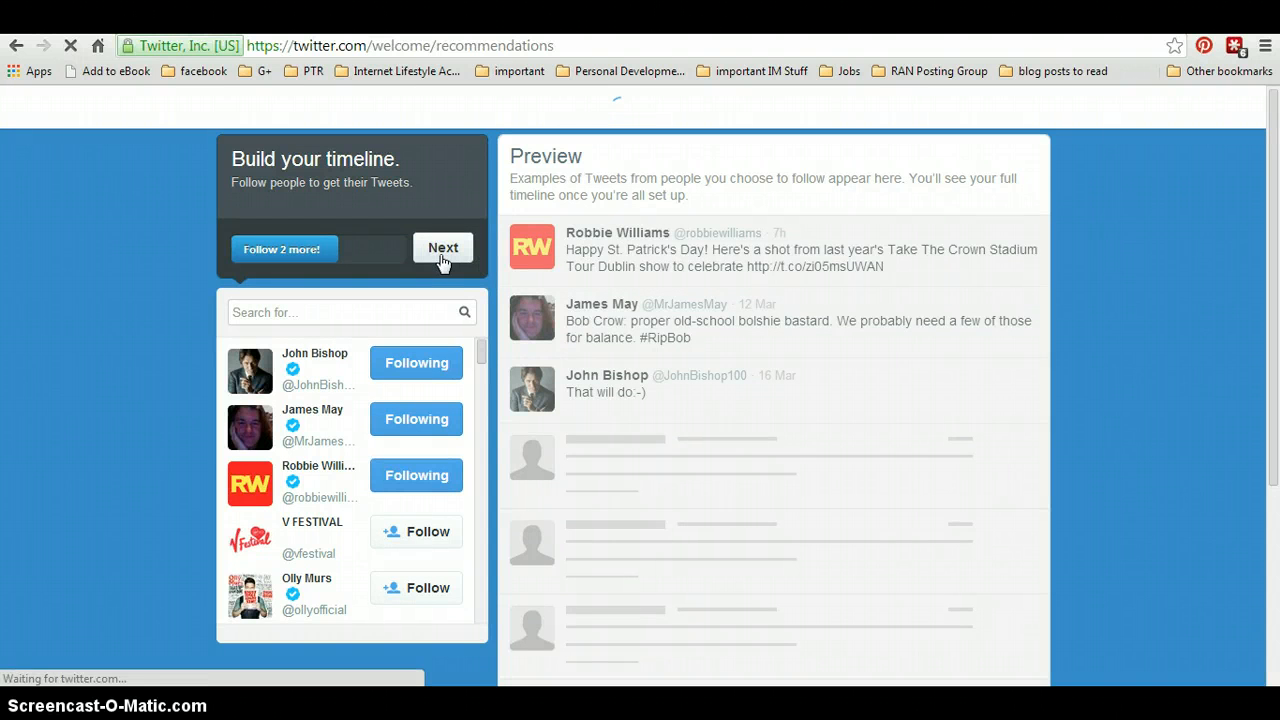
left_click(442, 247)
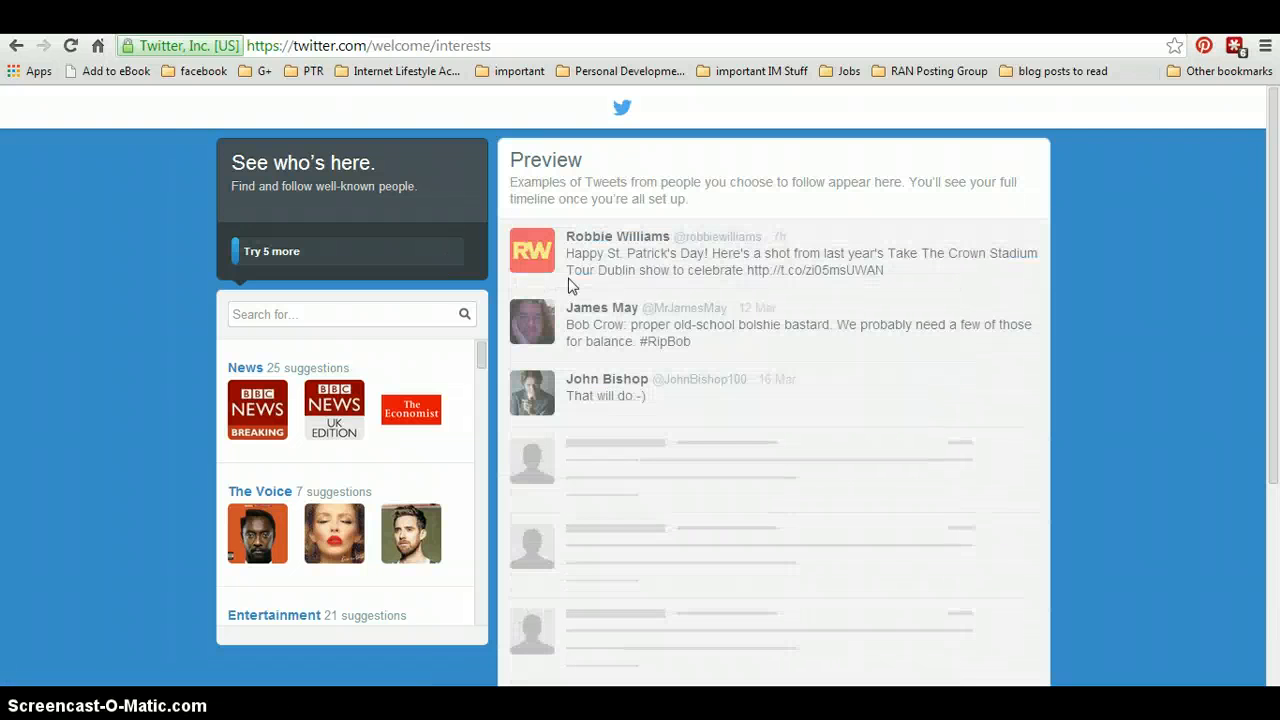
Step: In the News category, follow BBC Breaking News, BBC News (UK) and The Economist, then continue
scroll("down", 3)
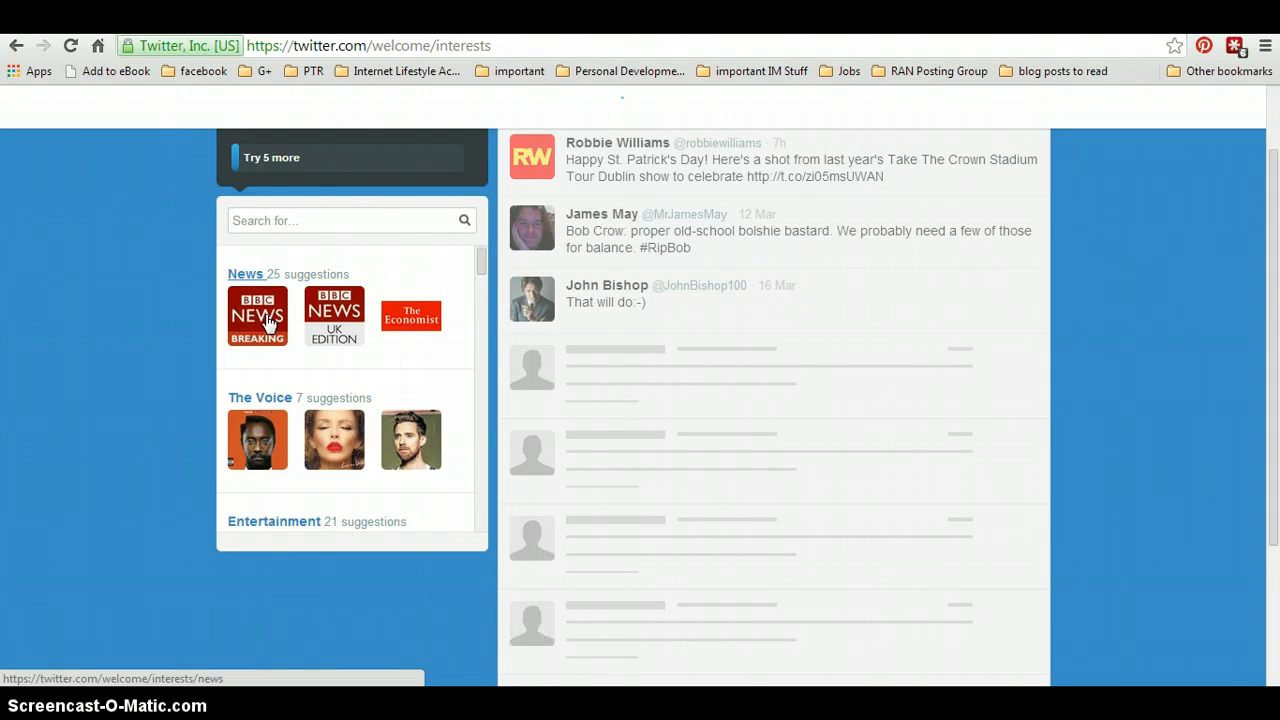
left_click(257, 317)
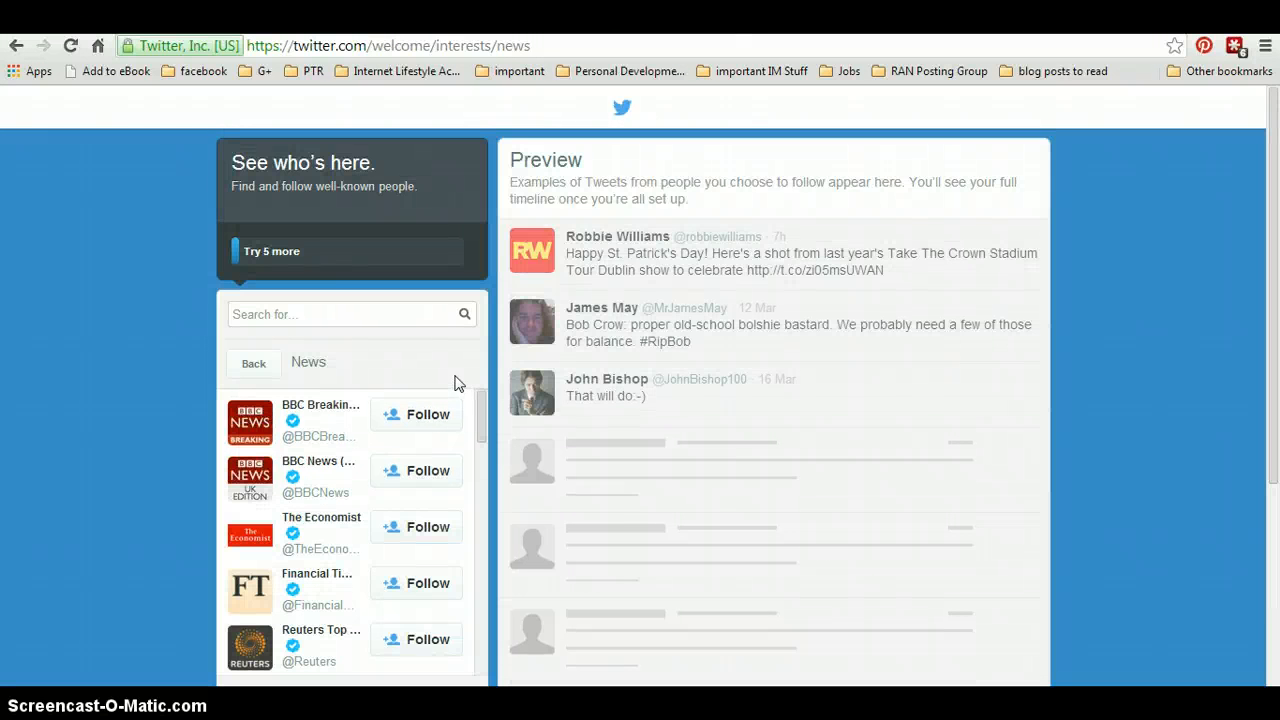
left_click(416, 414)
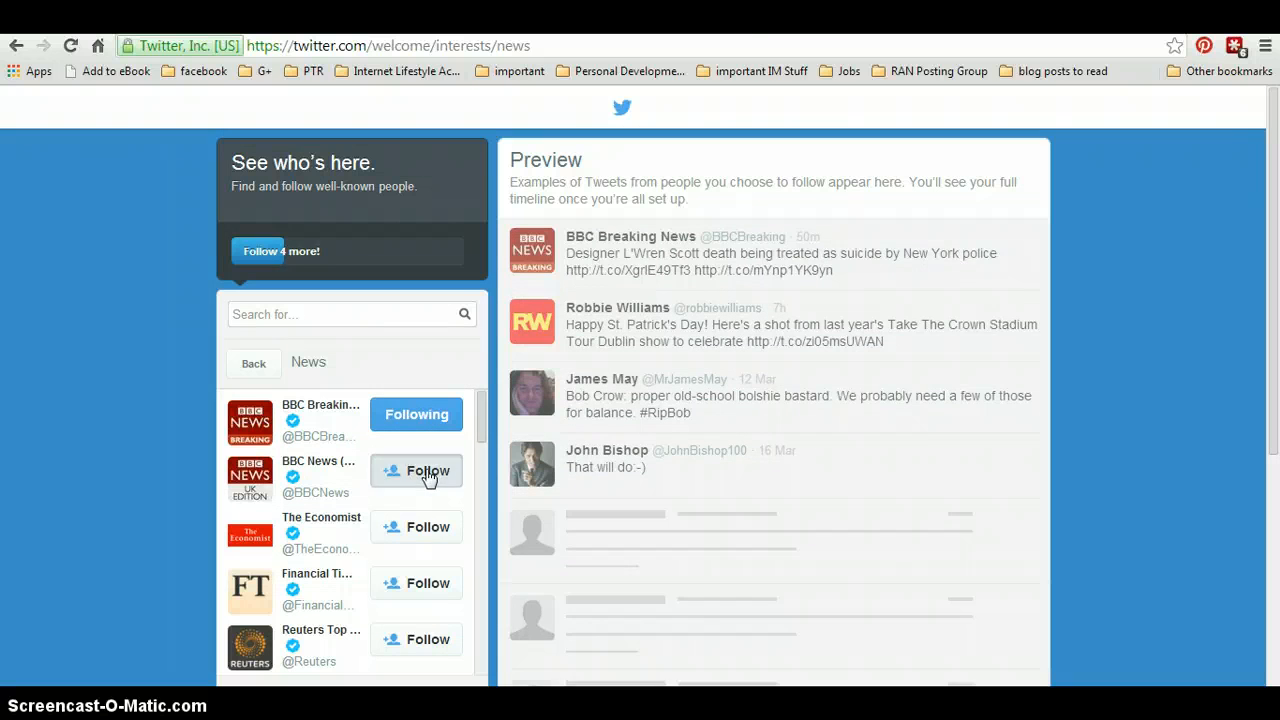
left_click(416, 470)
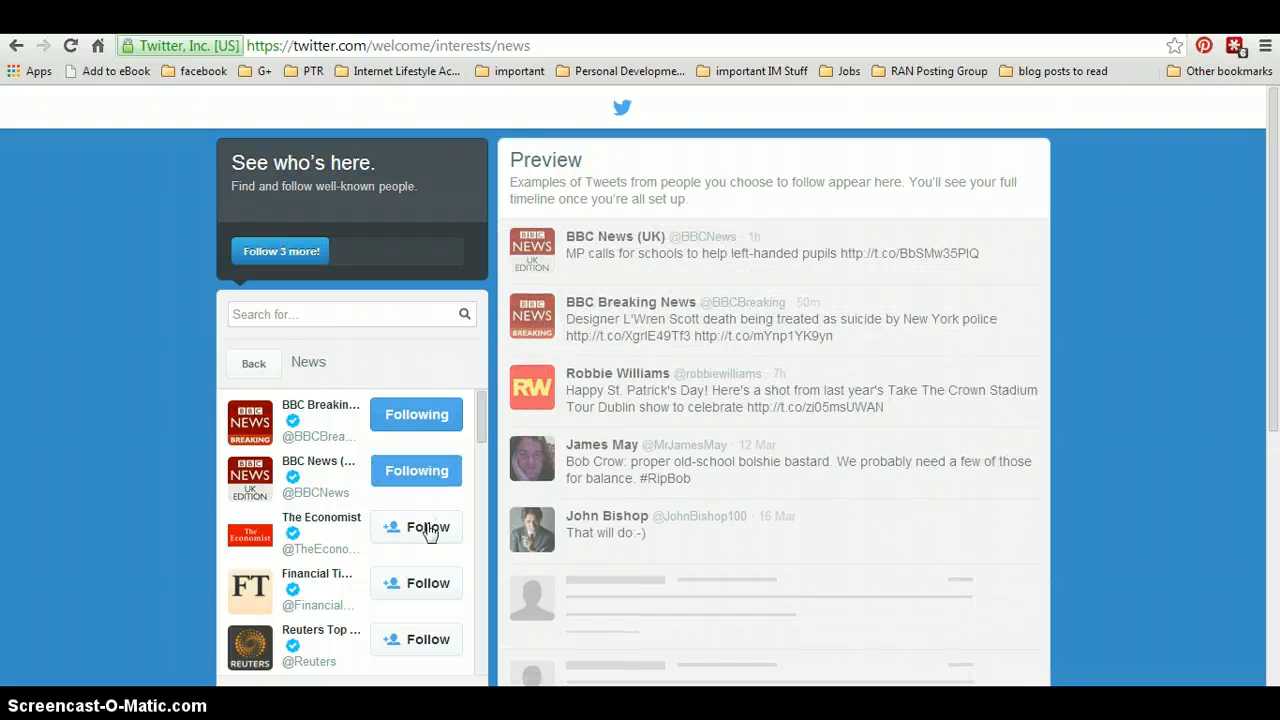
left_click(427, 527)
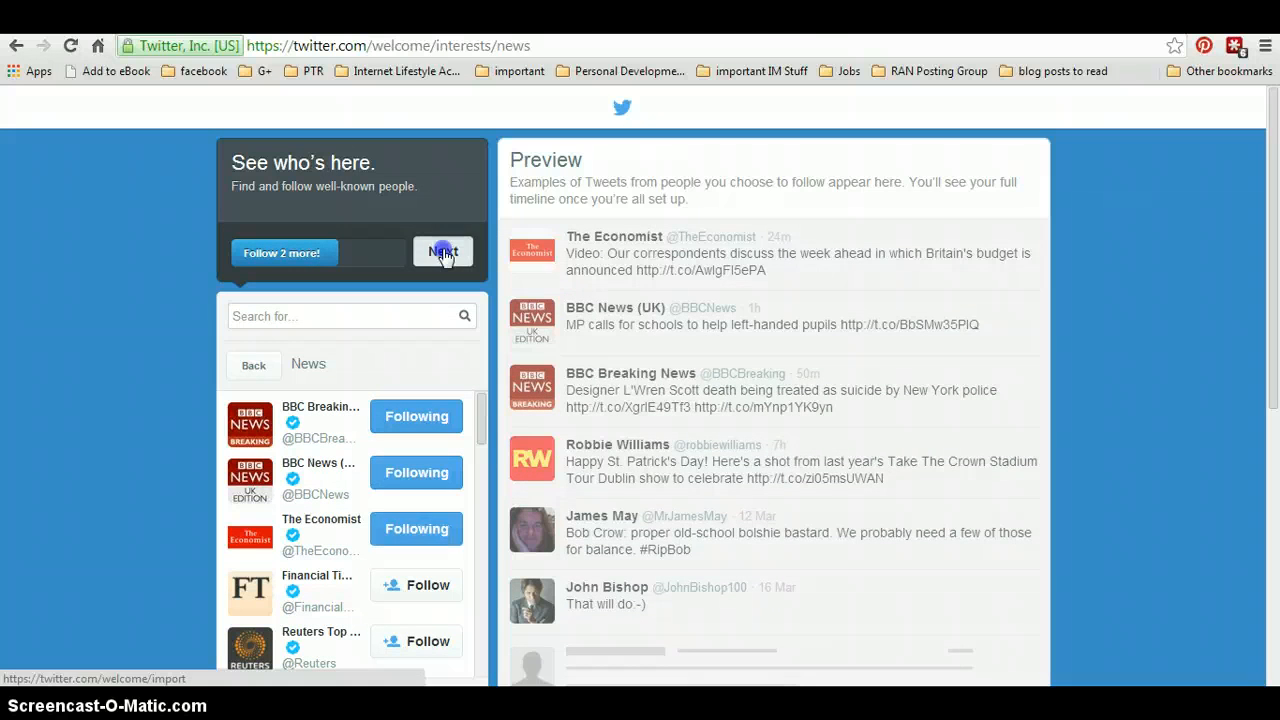
left_click(442, 252)
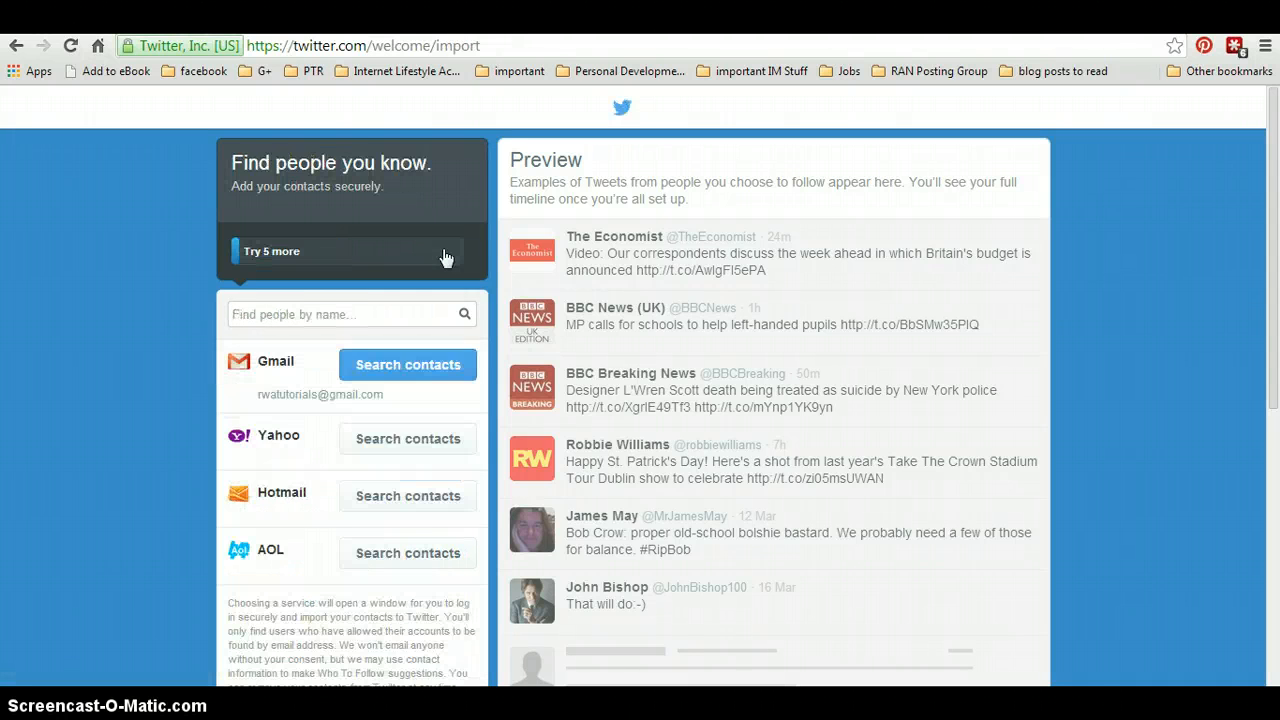
Step: Skip the 'Find people you know' contact import
scroll("down", 3)
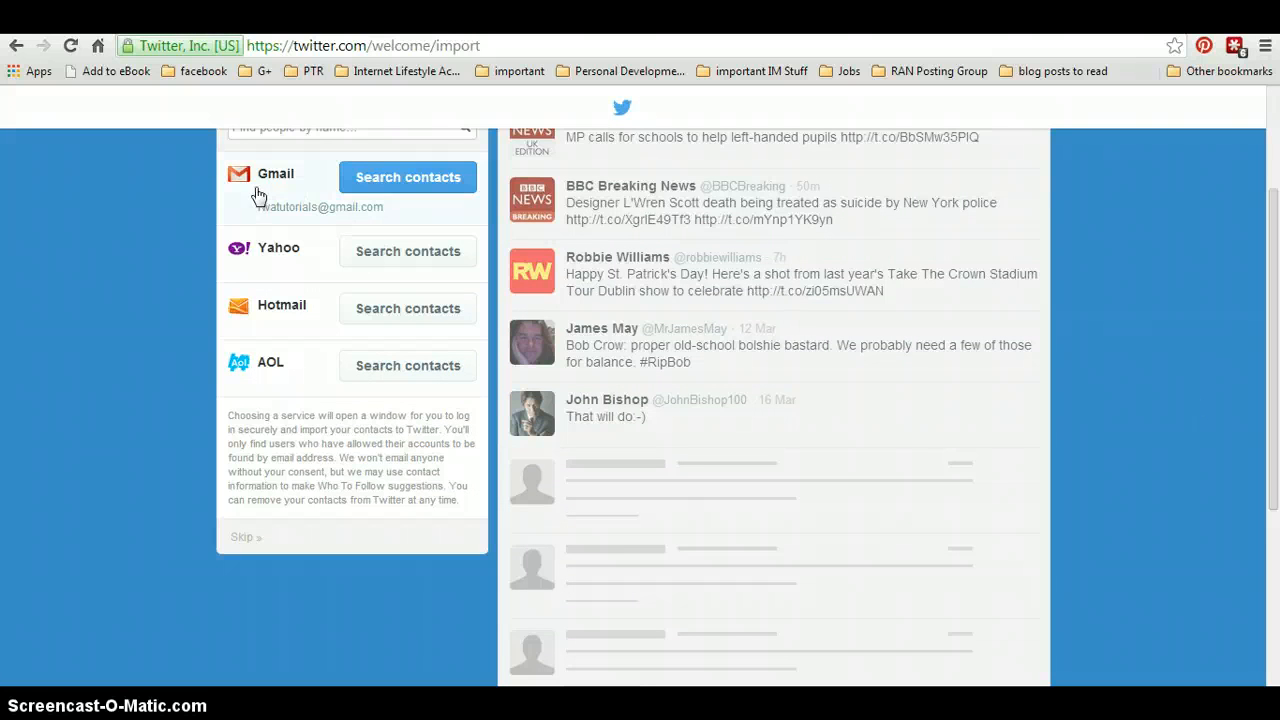
mouse_move(388, 218)
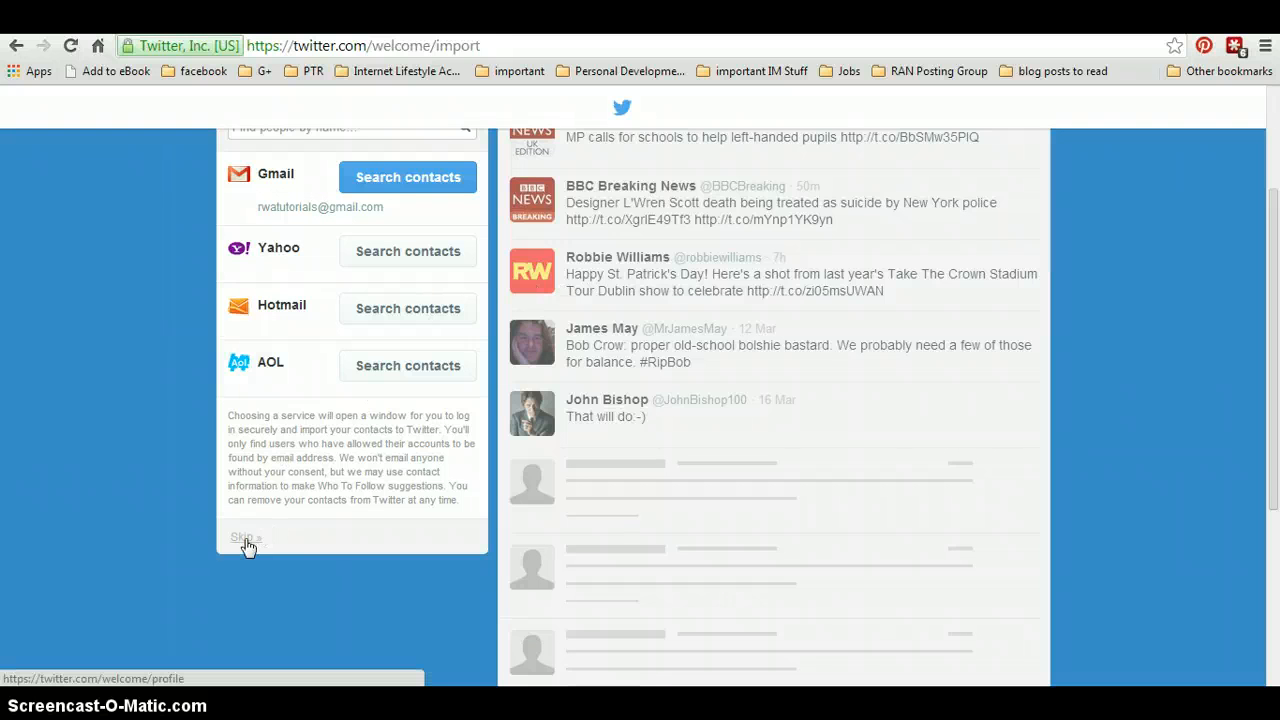
left_click(245, 538)
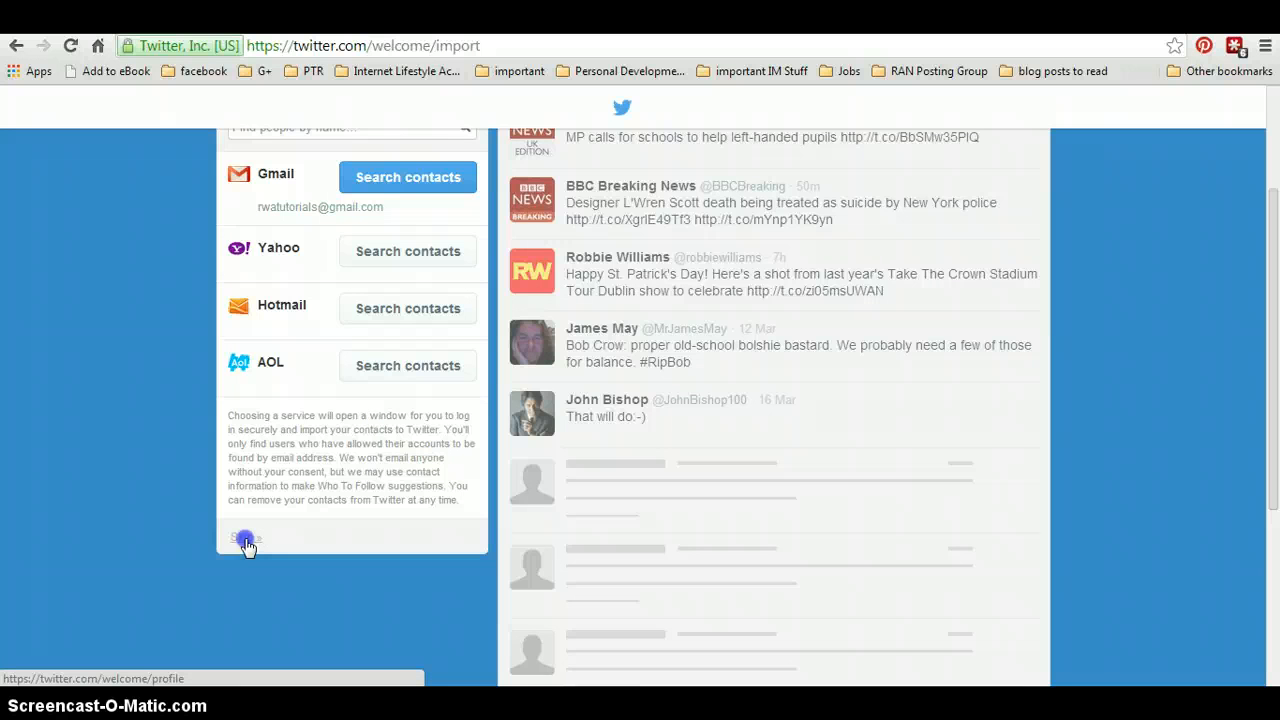
left_click(247, 542)
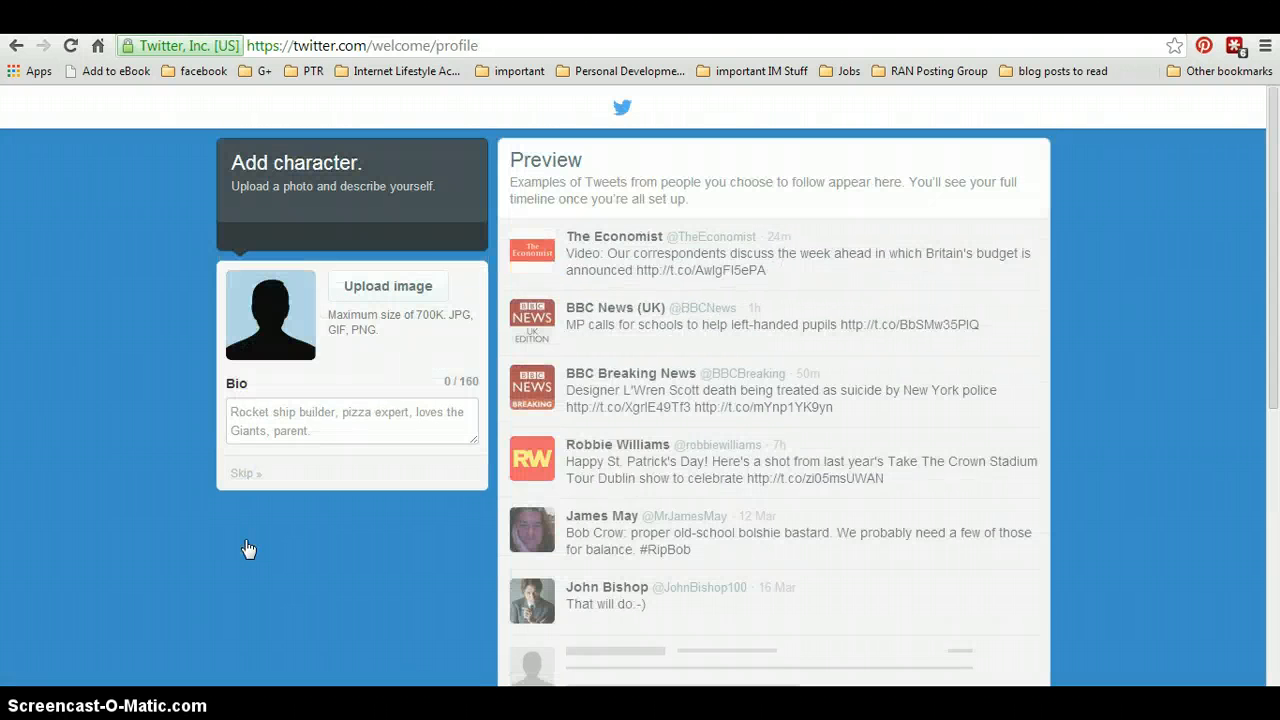
mouse_move(240, 253)
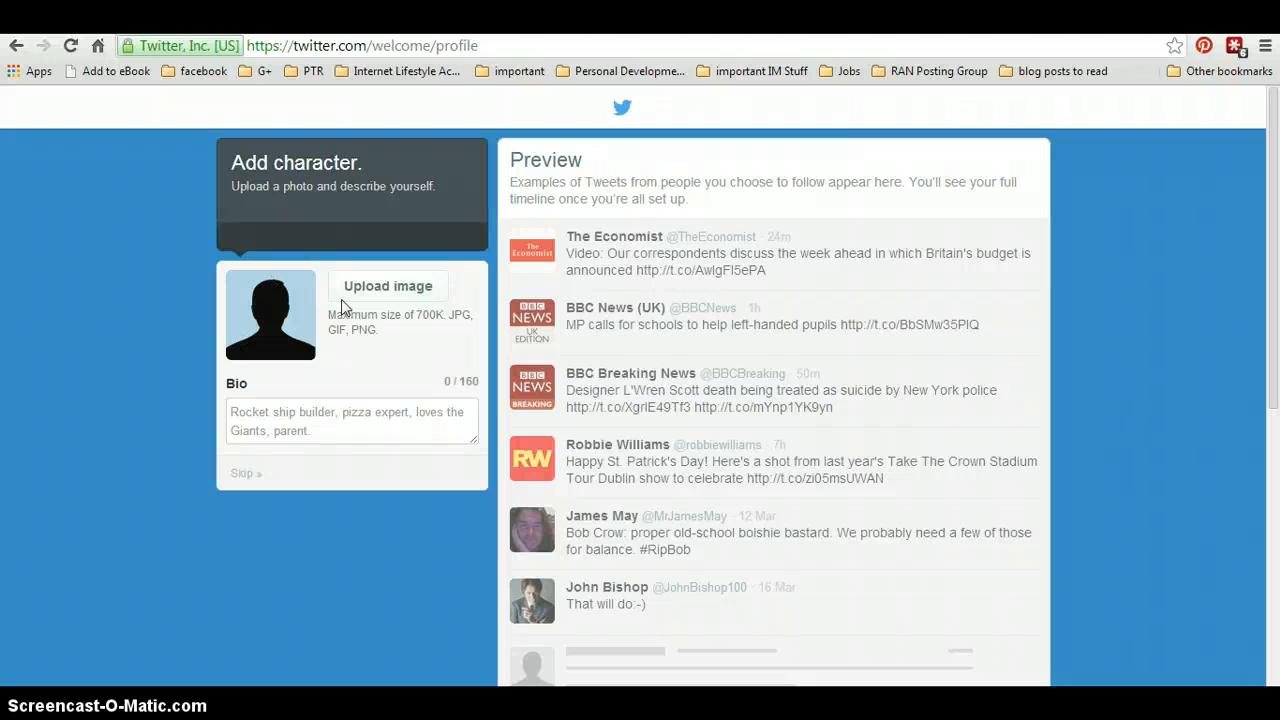
mouse_move(279, 305)
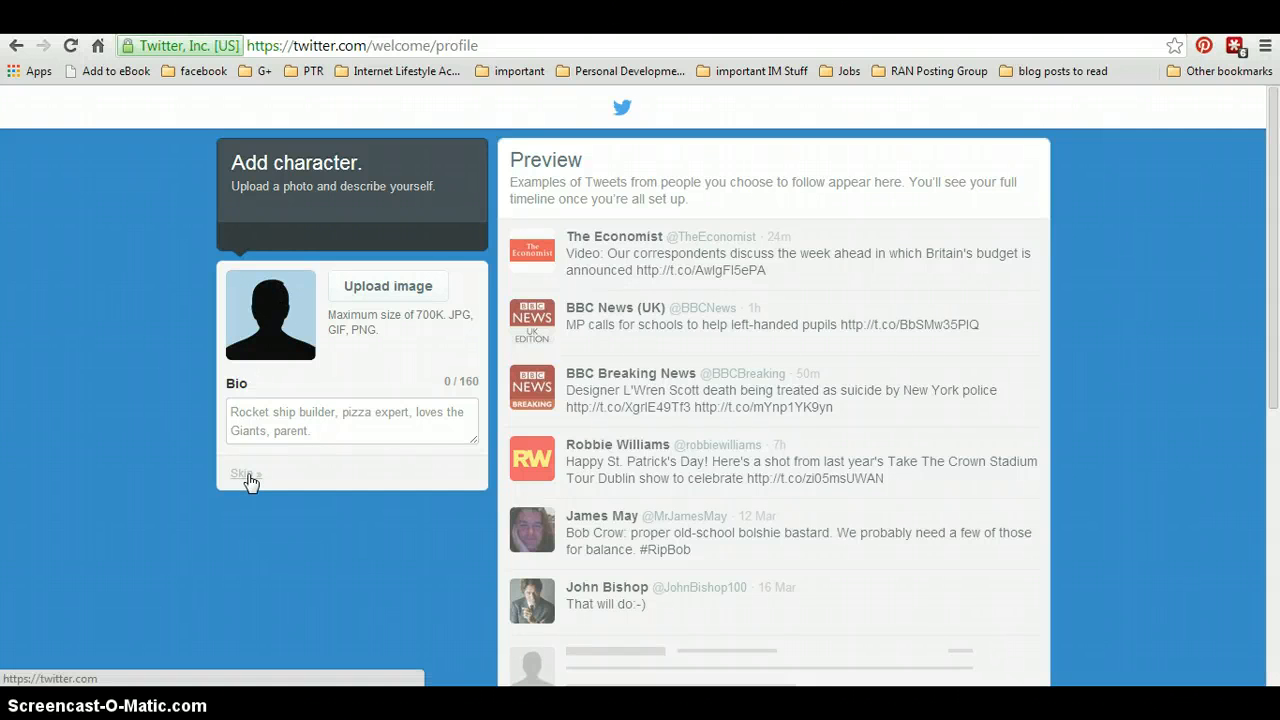
Step: Skip adding a profile photo and bio to finish setup
left_click(246, 473)
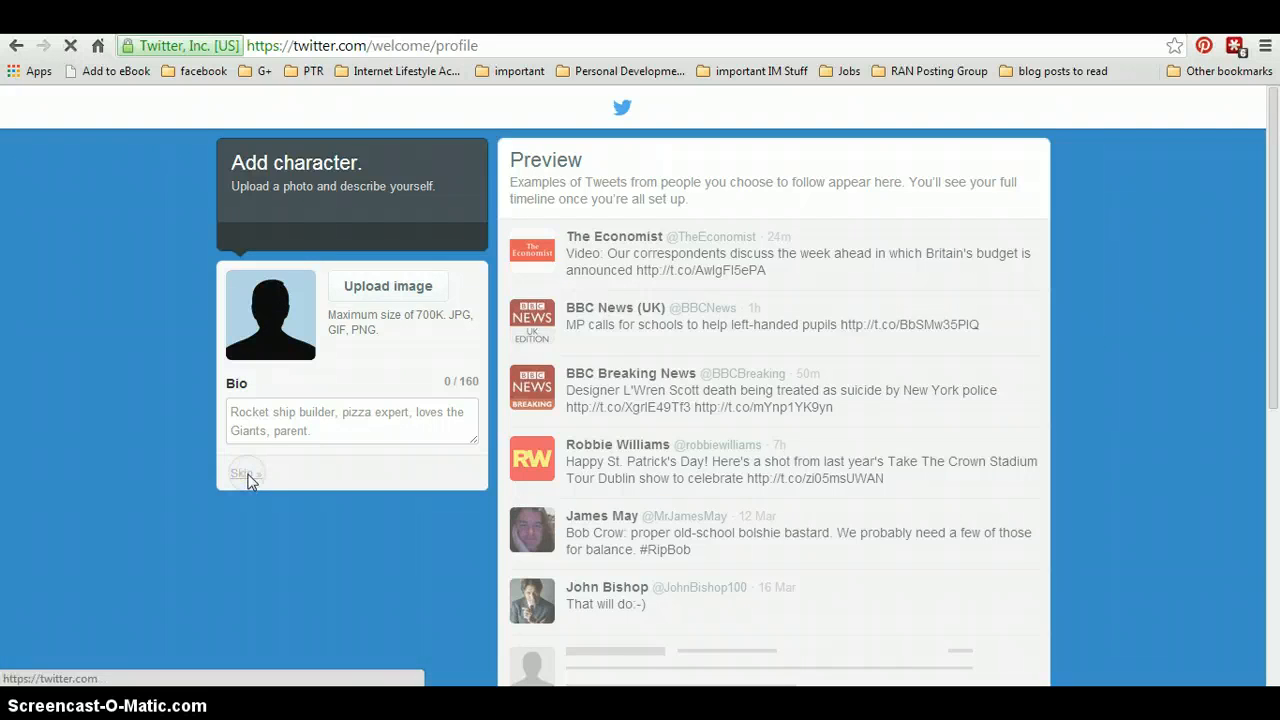
left_click(245, 473)
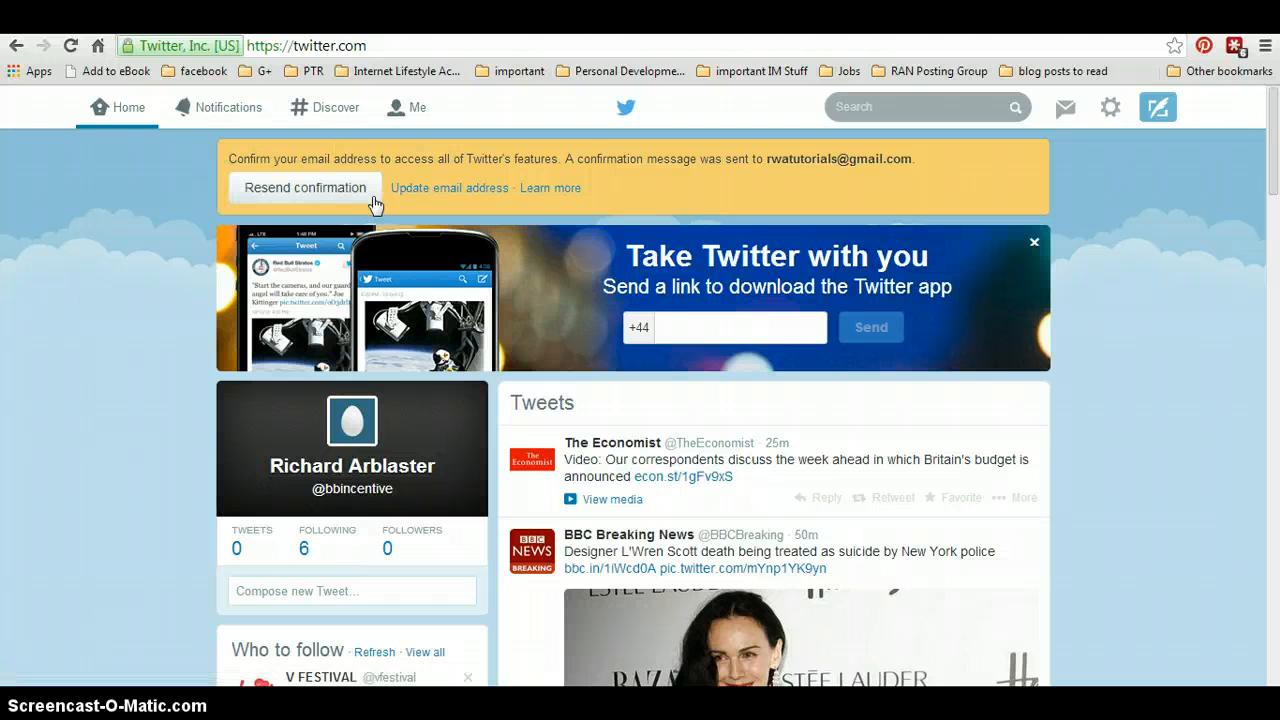
mouse_move(590, 145)
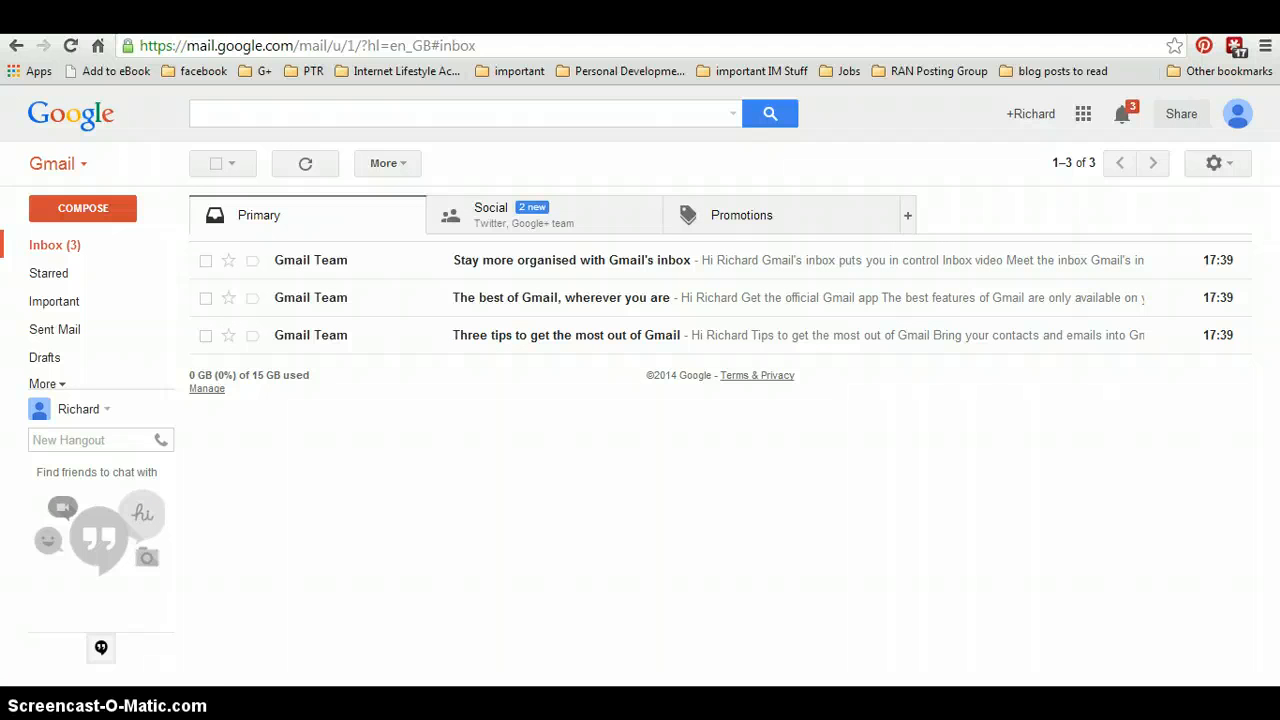
mouse_move(476, 196)
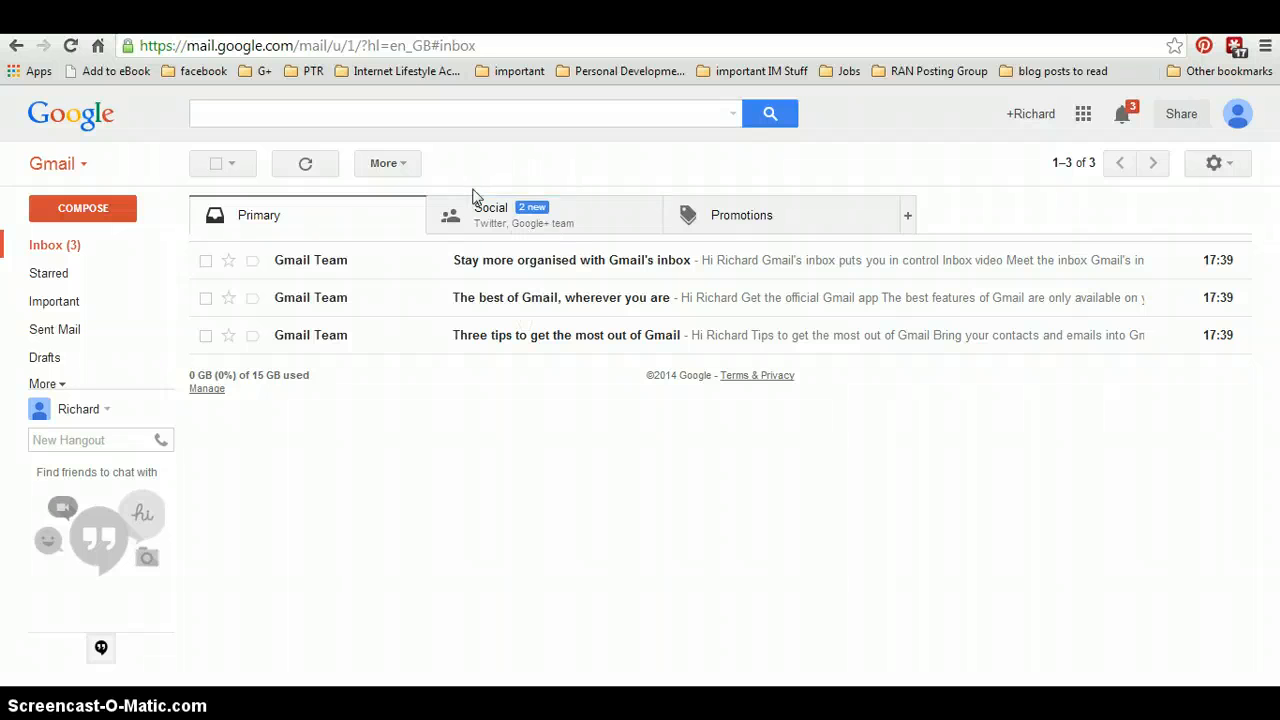
Step: In Gmail's Social tab, open the 'Confirm your Twitter account' email and confirm the account
left_click(490, 214)
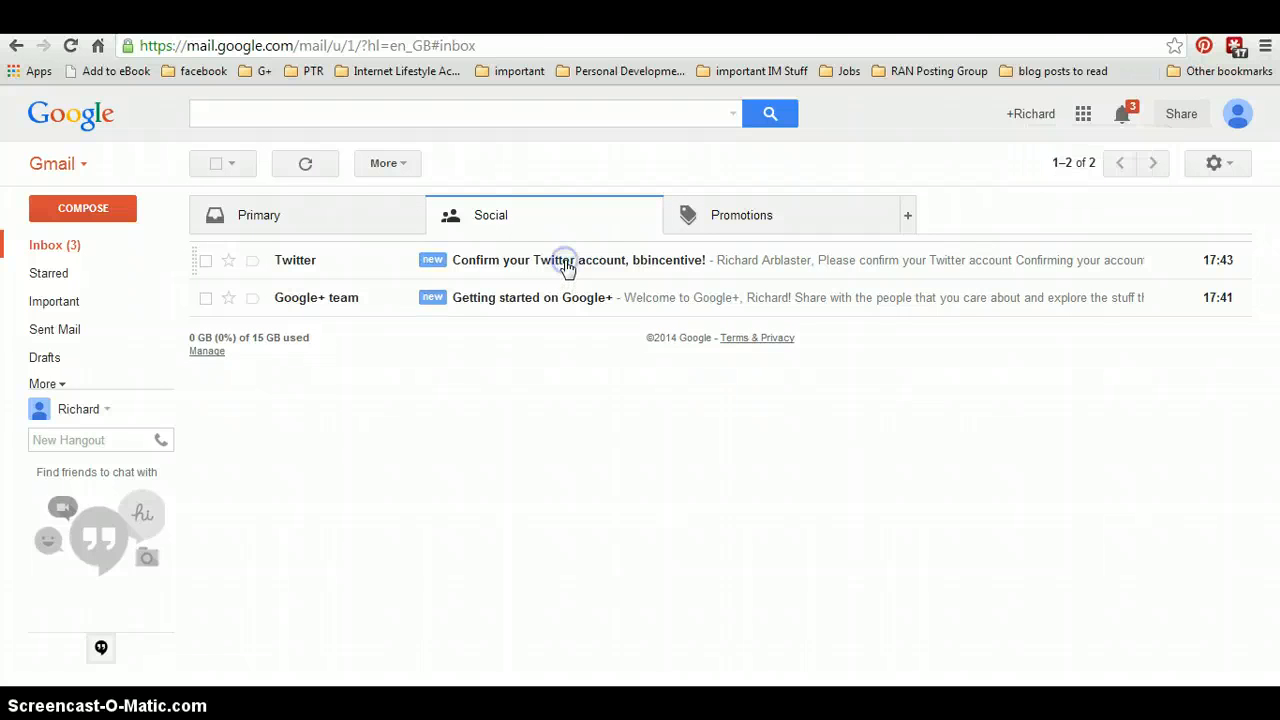
left_click(578, 260)
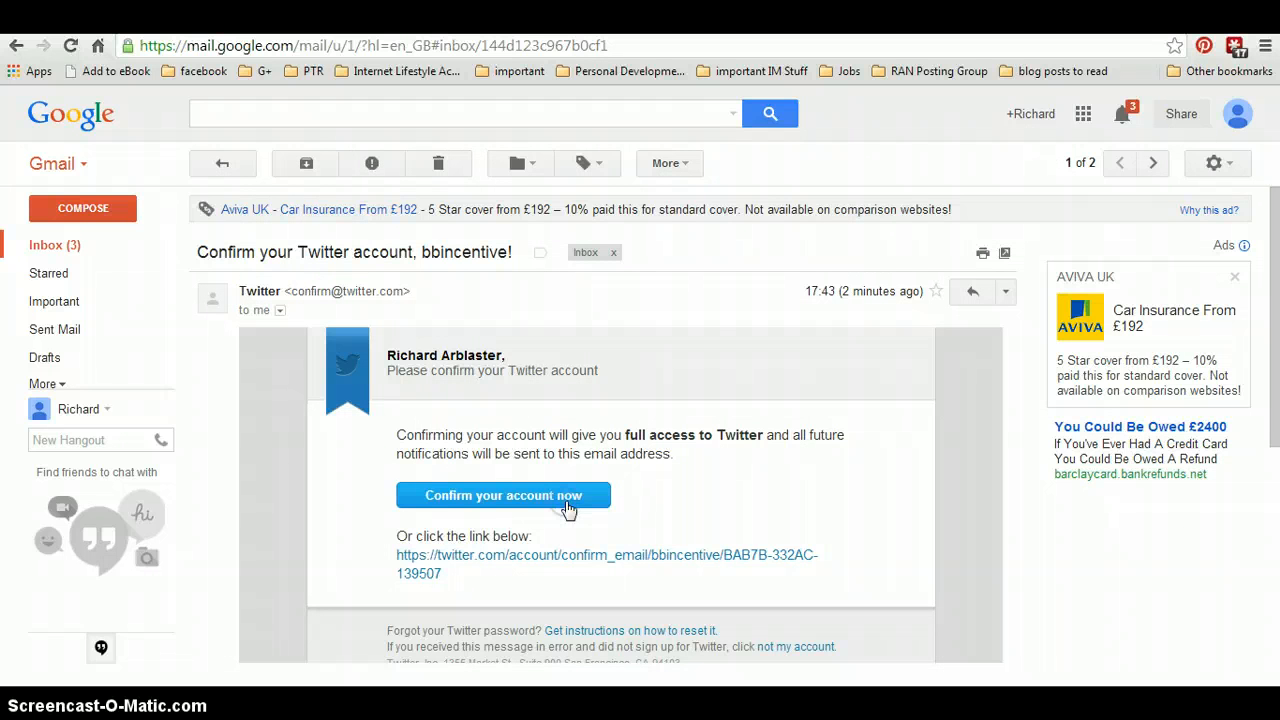
left_click(503, 495)
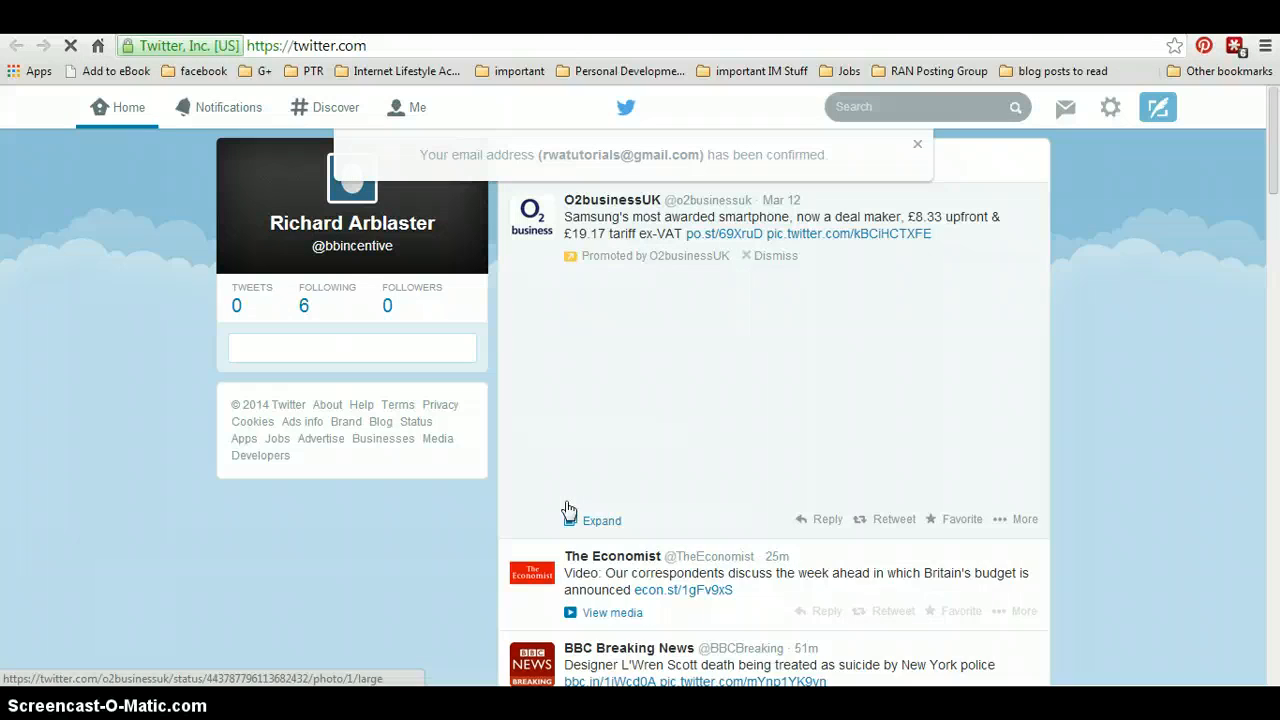